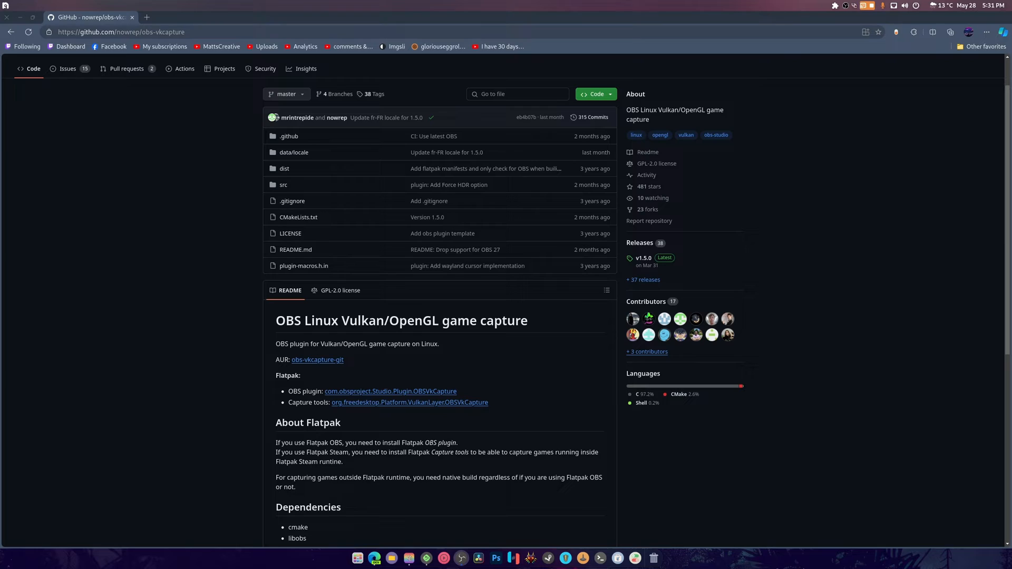
mouse_move(401, 321)
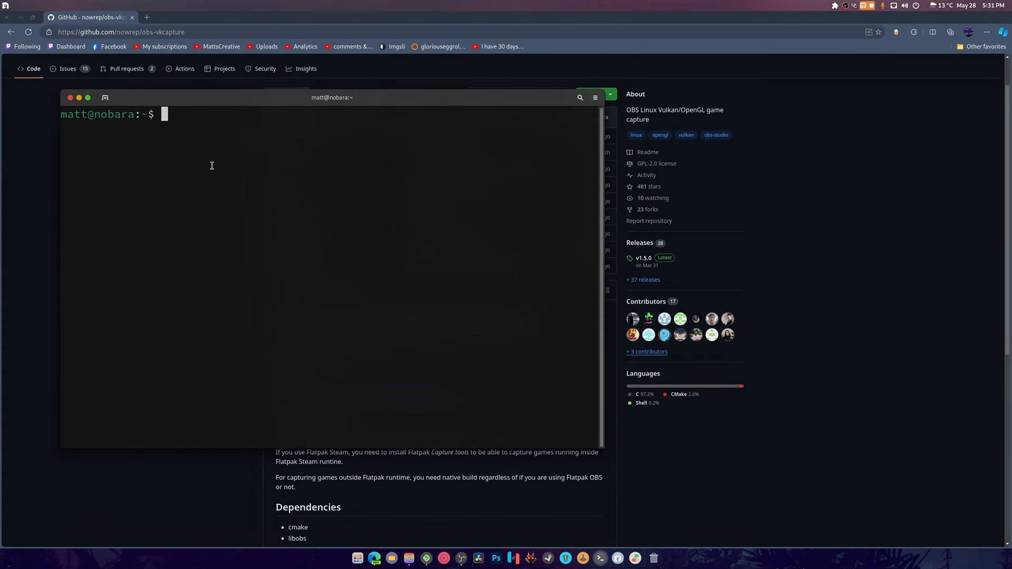
Step: Clone github.com/nowrep/obs-vkcapture recursively and cd into obs-vkcapture/
text(git clonm)
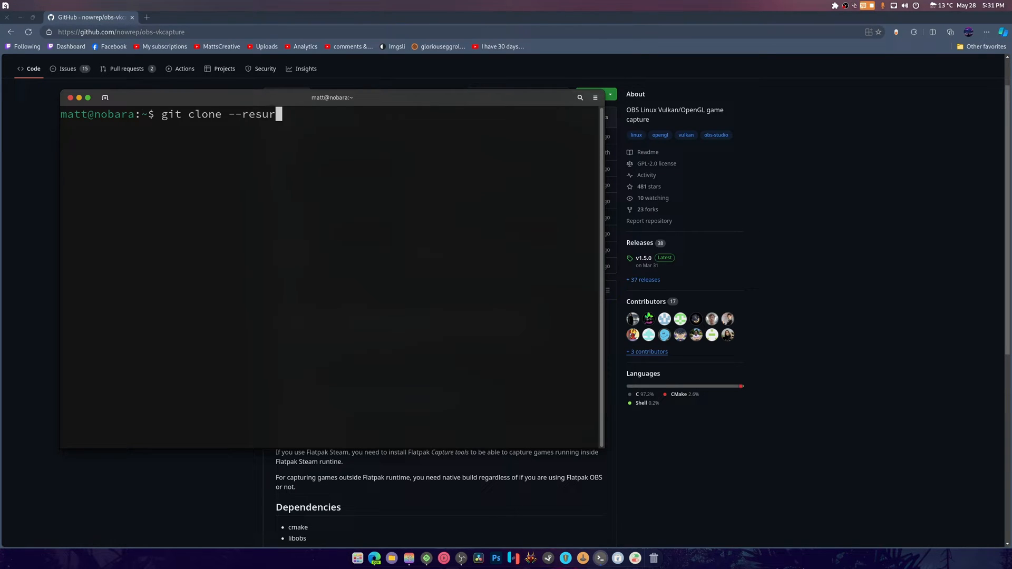
text(ive)
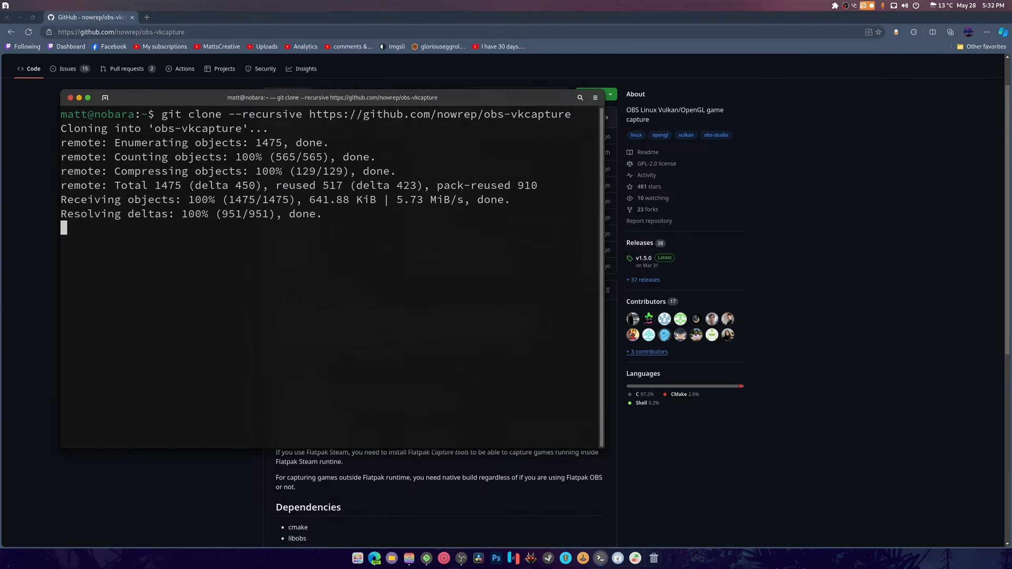
text(cd obs-vkcapture/)
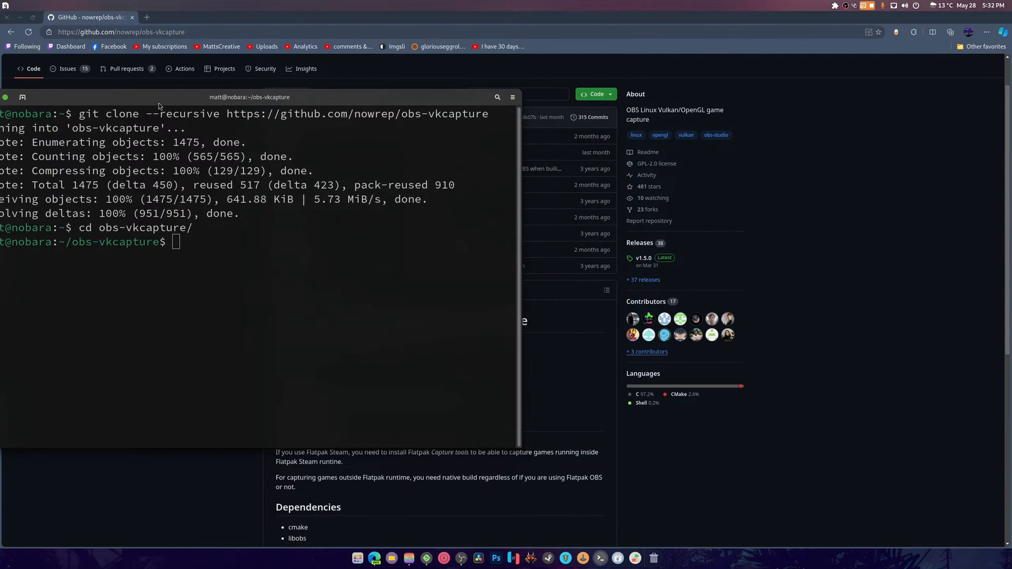
Step: Run sudo dnf buildeps obs-studio, which dnf reports has no match
text(sudo)
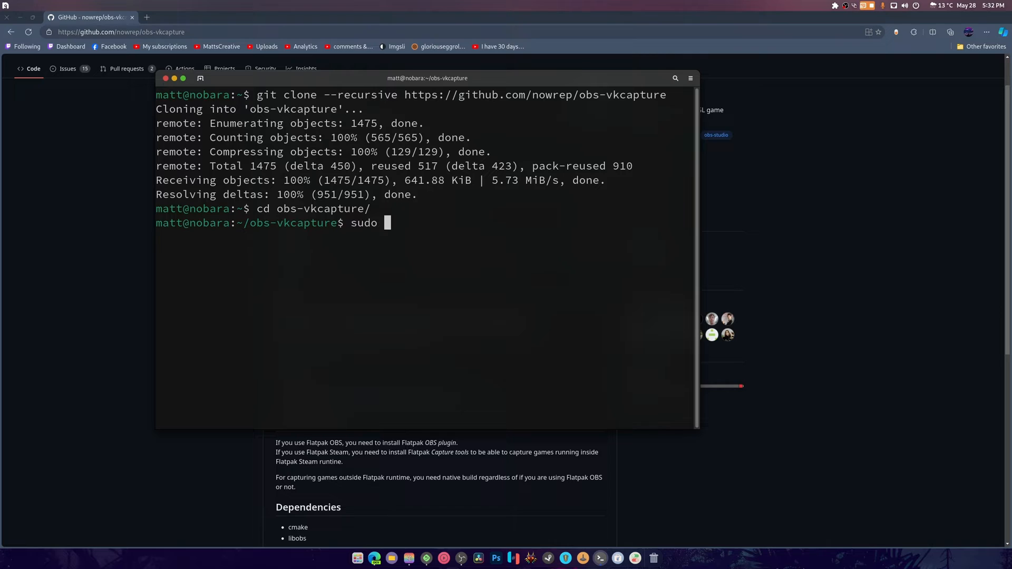
text(dnf)
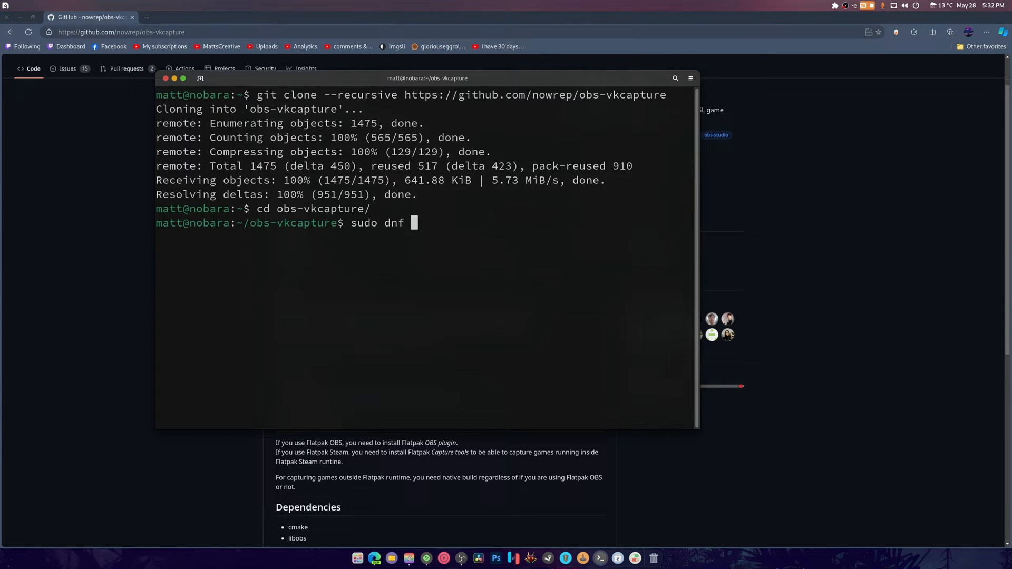
text(buildeps)
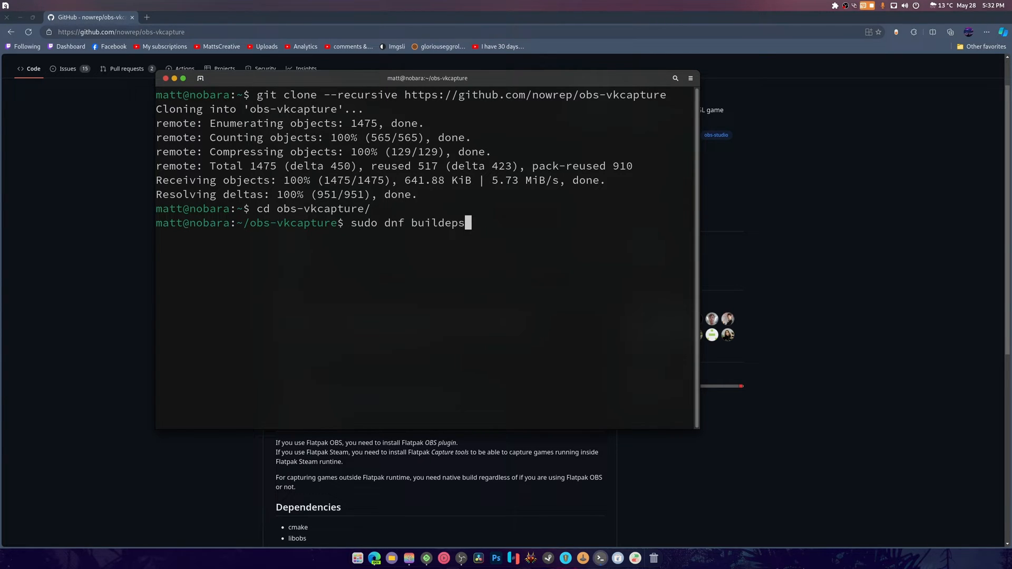
text(obs)
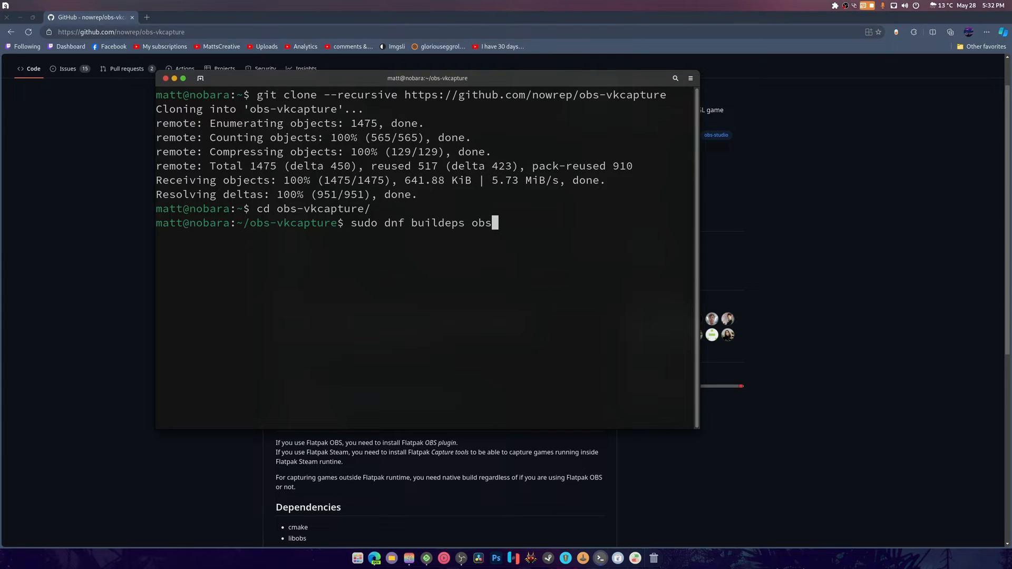
text(-studio)
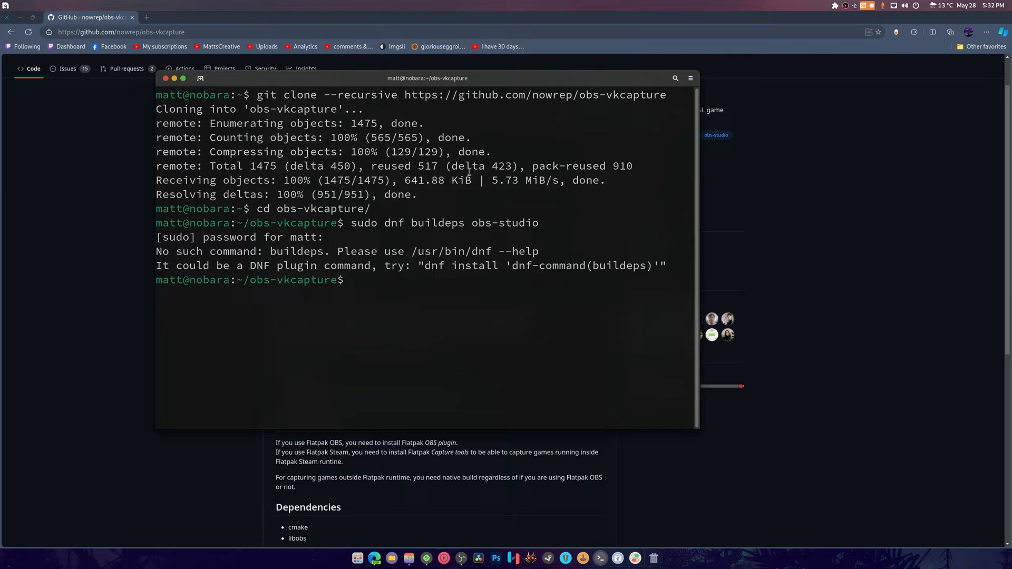
text(sudo dnf buildeps obs-studio)
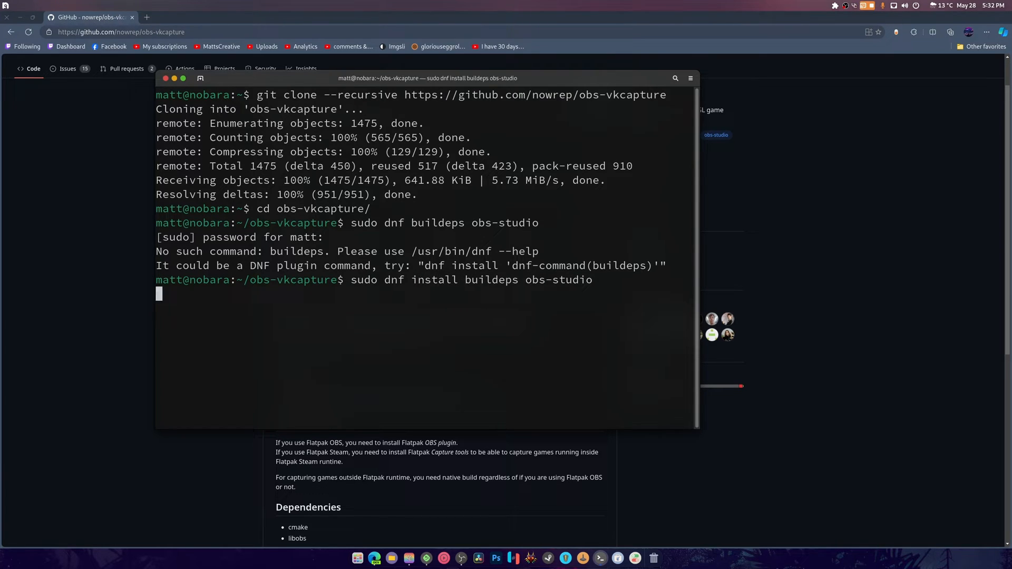
key(Return)
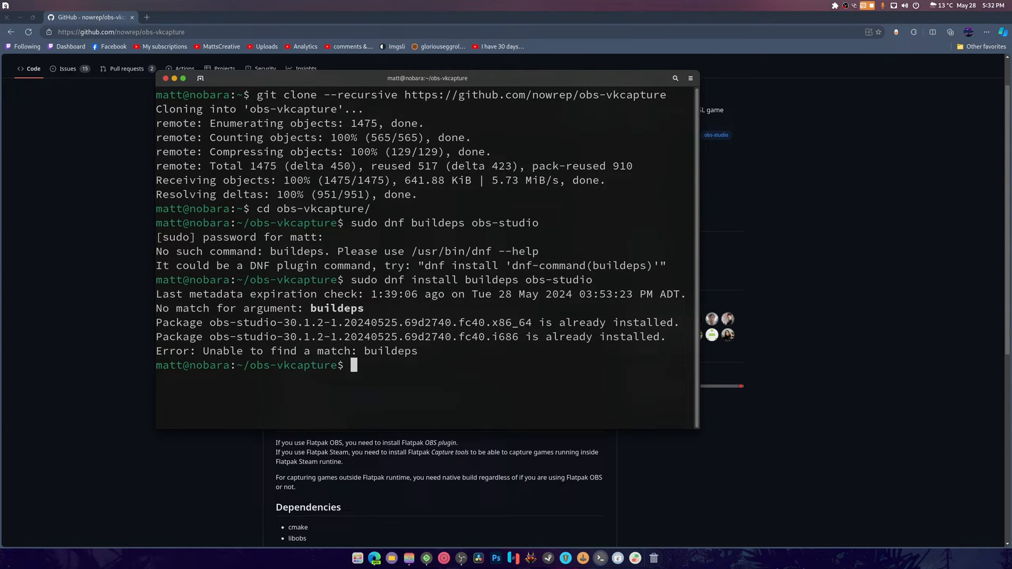
Step: Retry as sudo dnf install buildeps obs-vkcapture, still no match, then clear the terminal
text(sudo dnf install buildeps obs-studi)
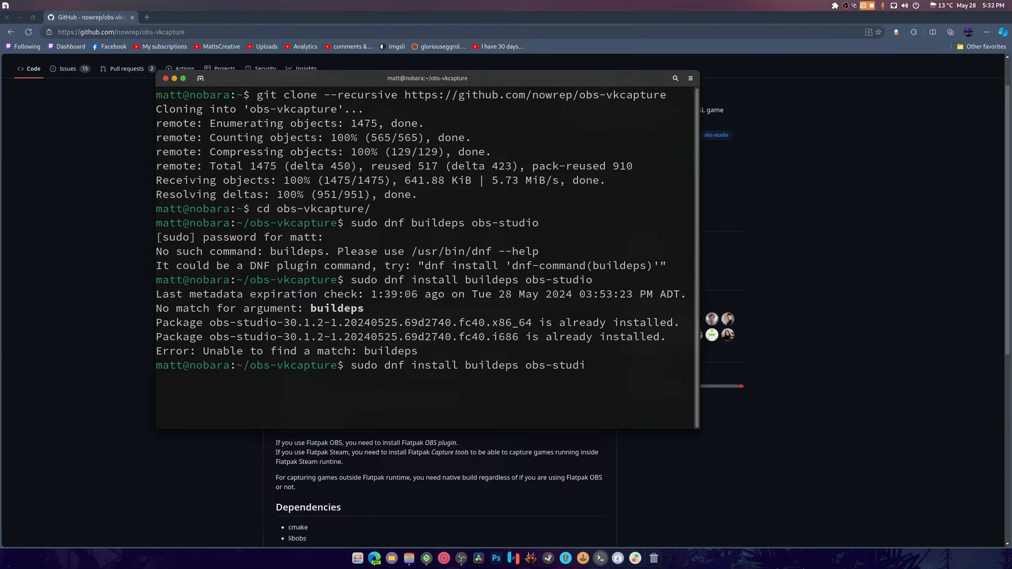
key(Backspace)
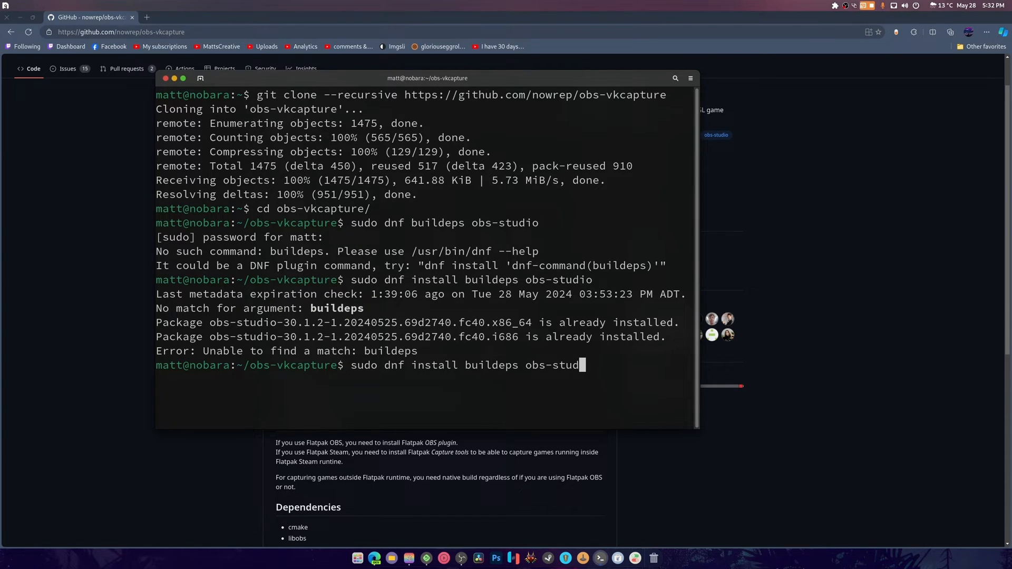
key(Backspace)
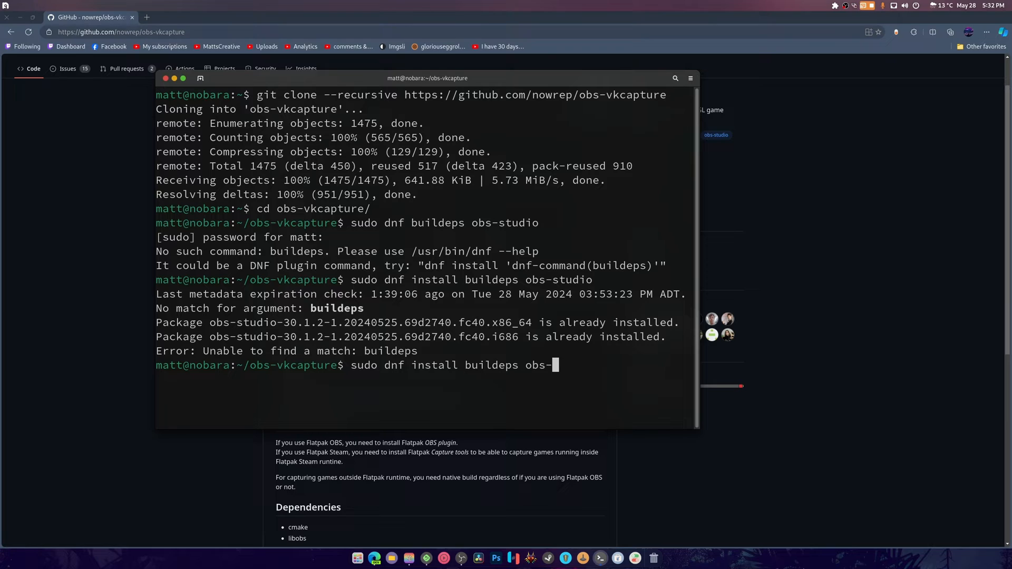
text(vkcapture)
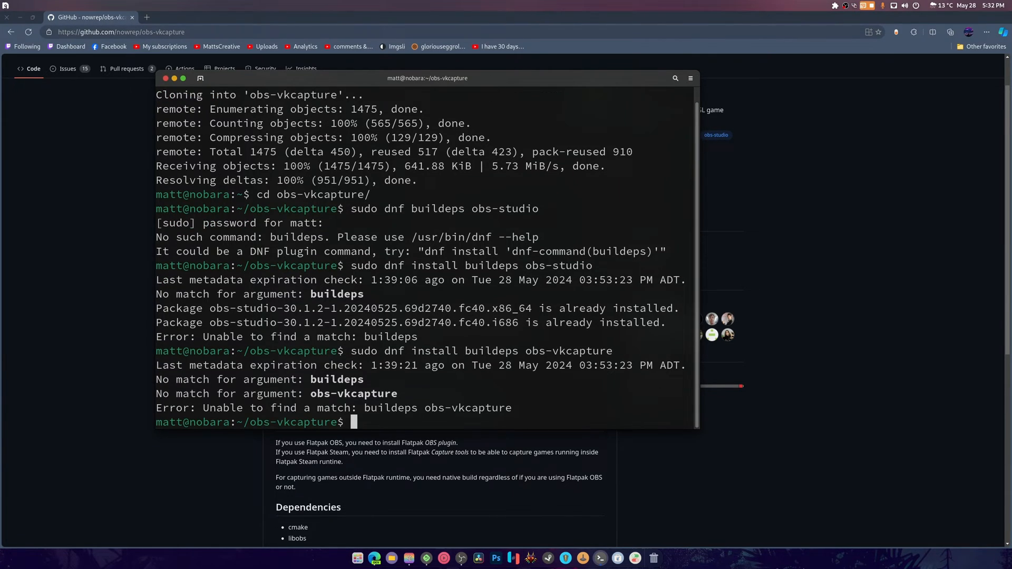
text(clear)
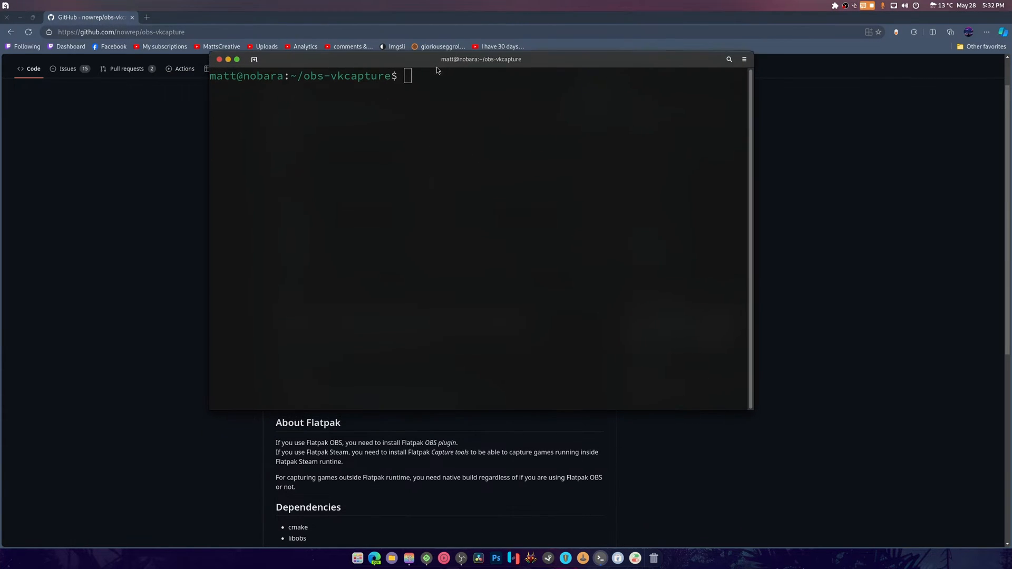
Step: Following the README's Building section, run mkdir build && cd build
scroll(down, 3)
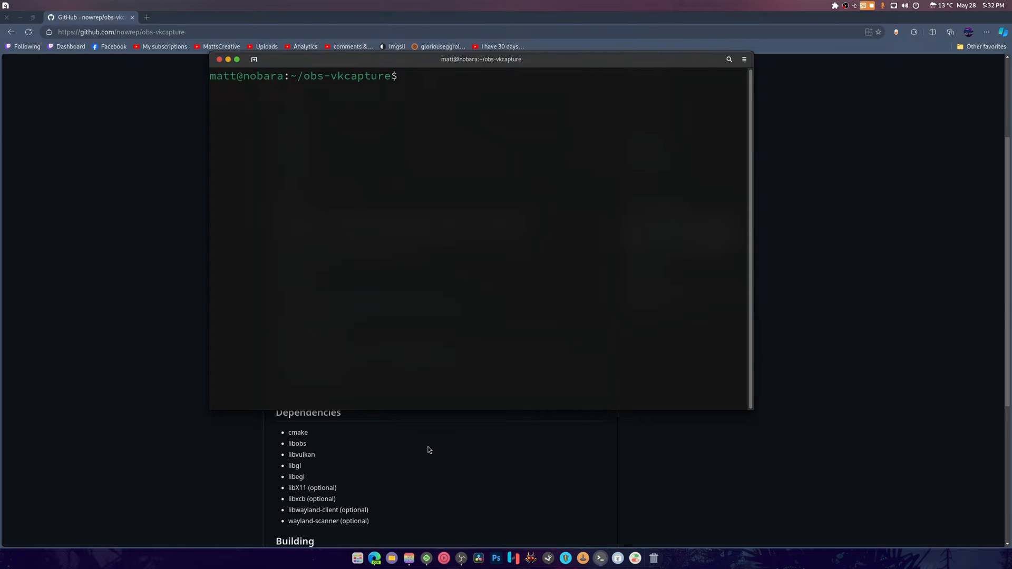
scroll(down, 3)
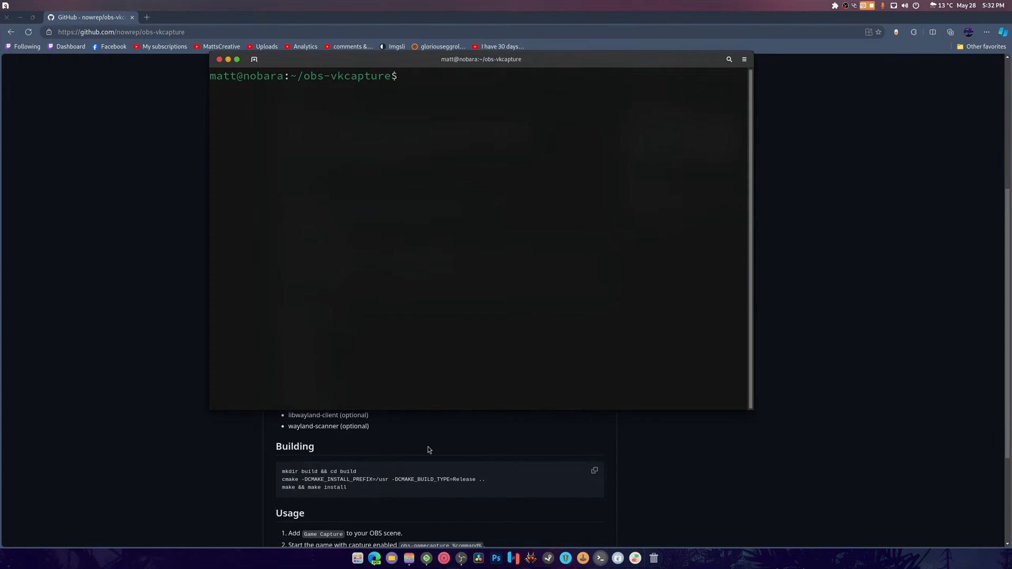
mouse_move(435, 317)
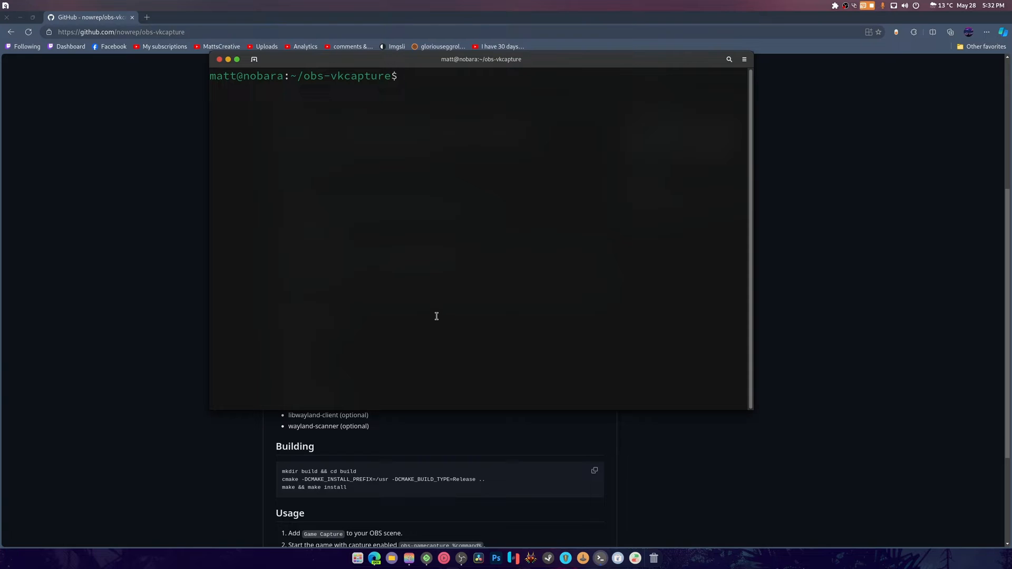
text(mkdiur)
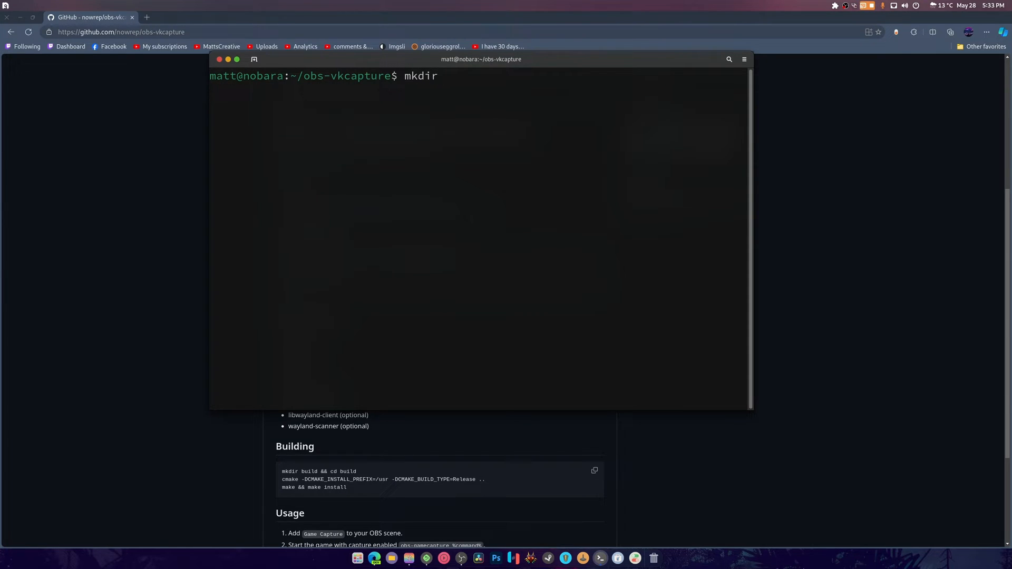
text(build)
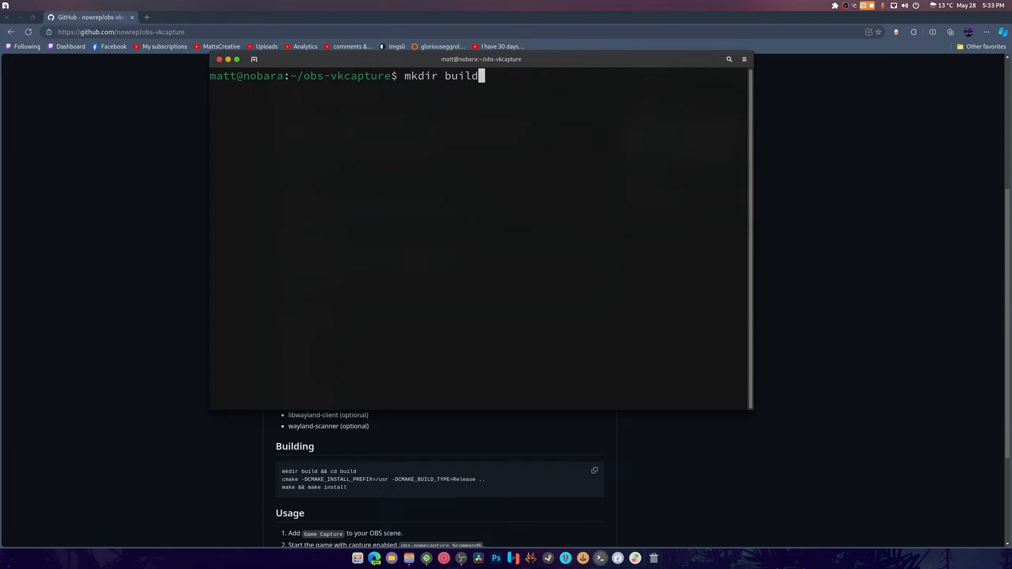
text(&&)
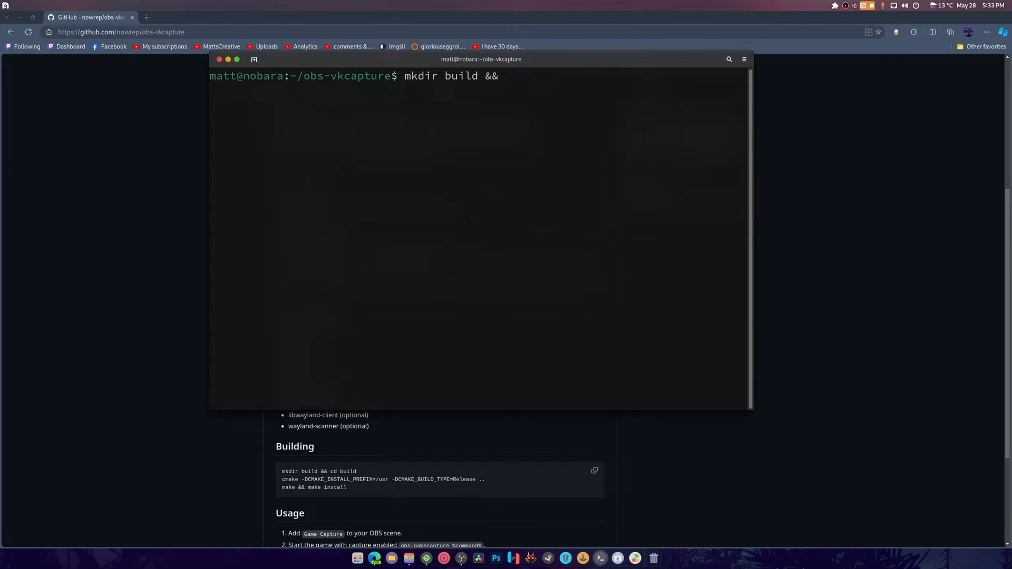
text(cd b)
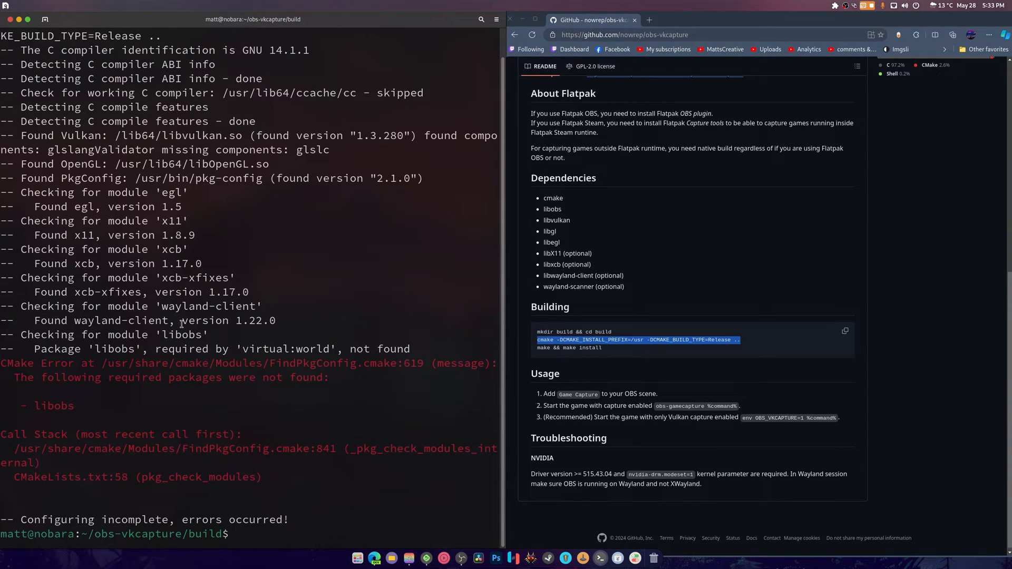
Step: Run sudo dnf in libobs and libobs*, answering n to the unrelated packages offered
text(sudo dnf in libobs*)
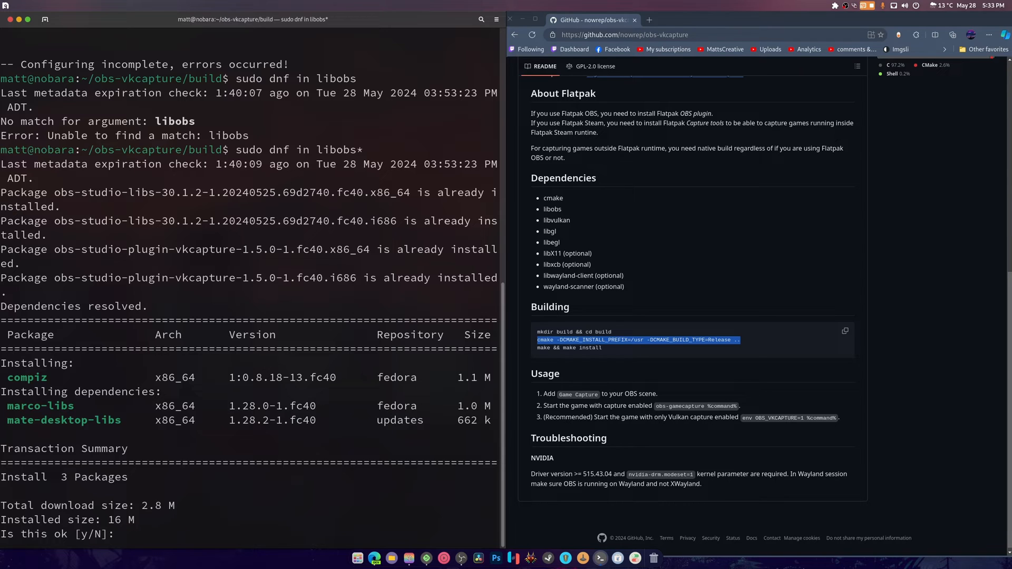
text(n)
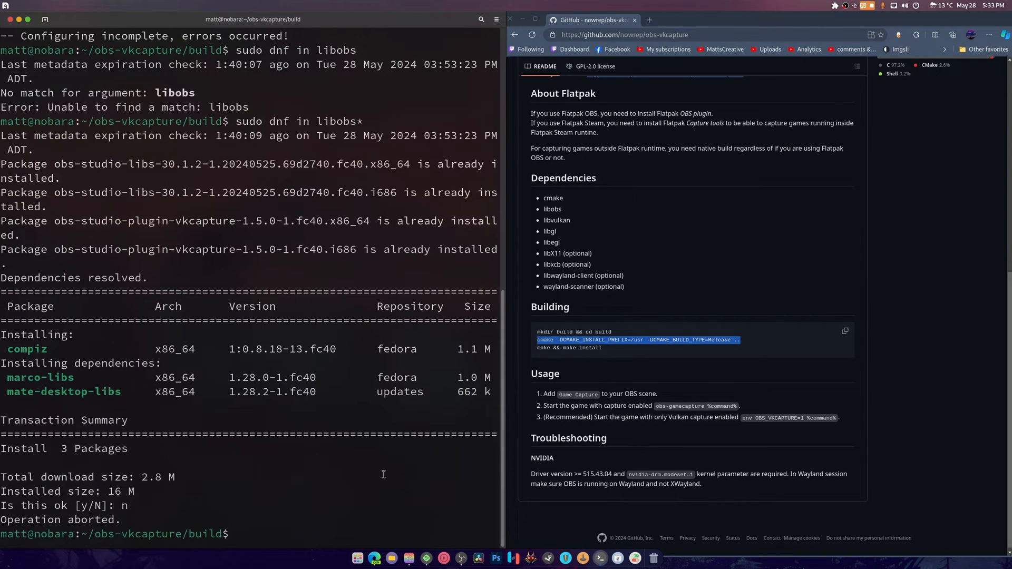
mouse_move(650, 20)
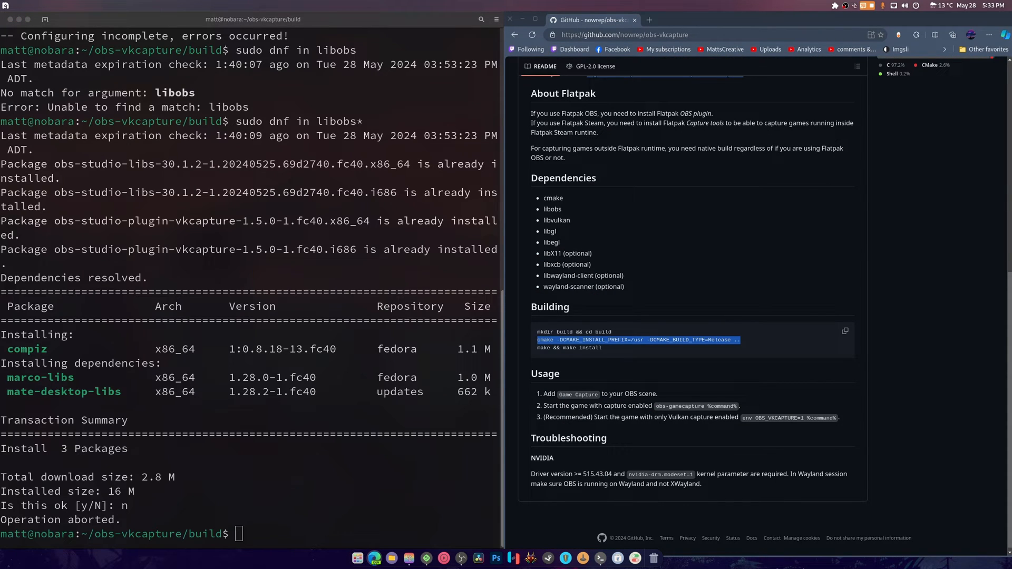
Step: Search Google for libobs rpmfind and open the rpmfind listing for libobs.so.0 (64-bit)
click(743, 20)
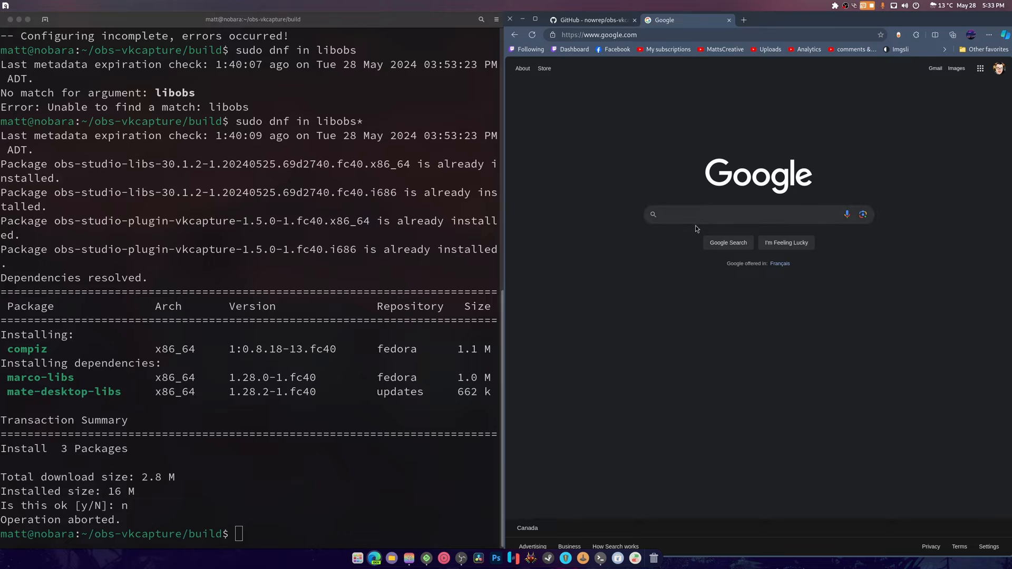
text(l)
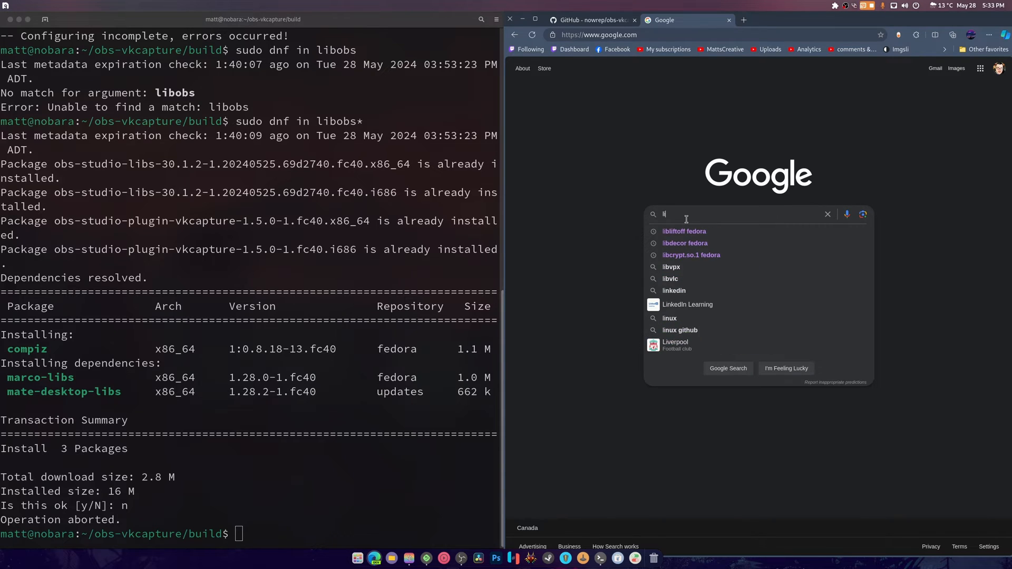
text(ibobs rpmfind)
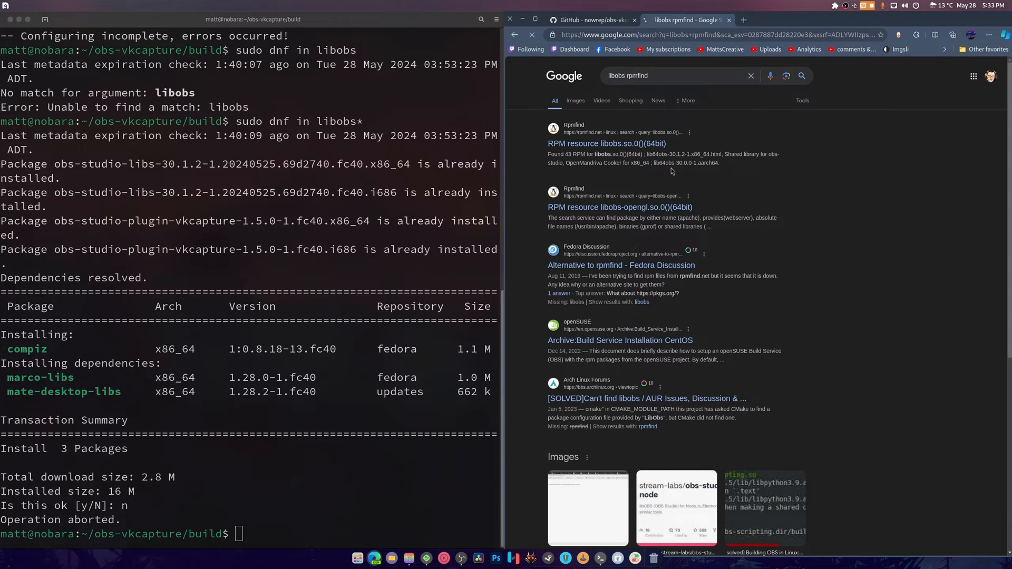
click(605, 144)
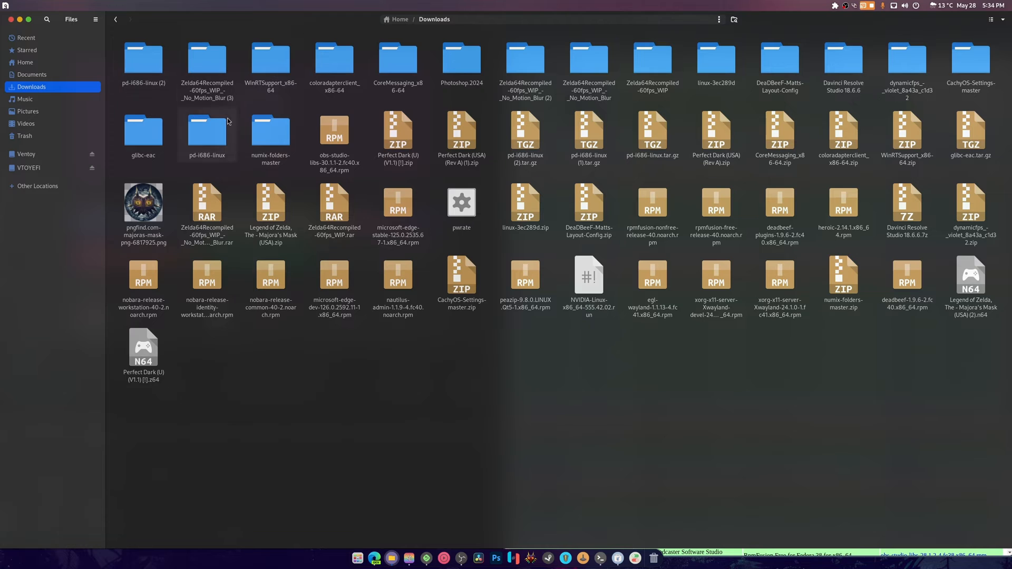
Step: Inspect the obs-studio-libs rpm in the Downloads folder, then leave Files
click(334, 139)
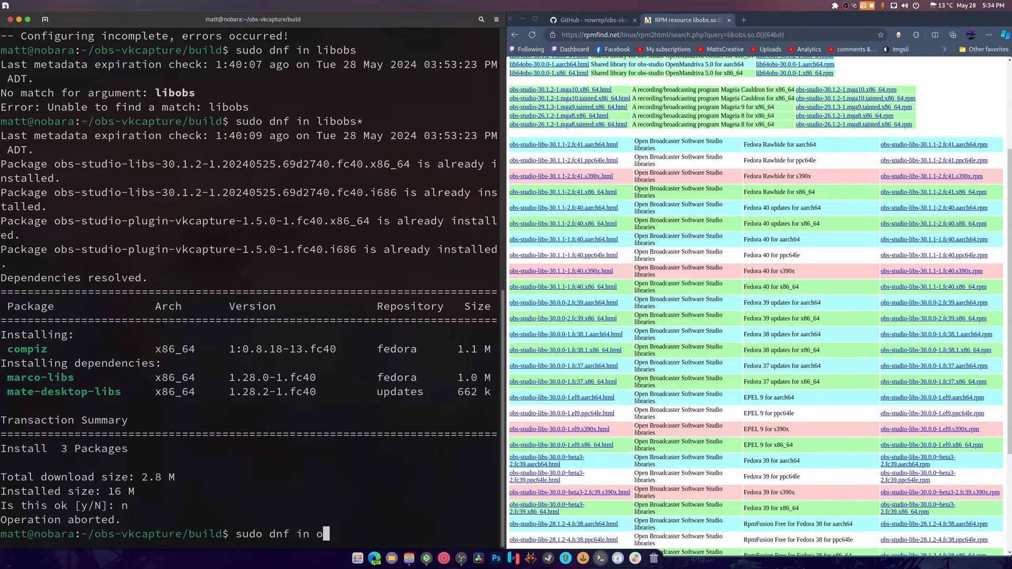
Step: Run sudo dnf in obs-studio-libs-devel, then retry with a trailing wildcard after no match
text(bs-studio-libs-devel)
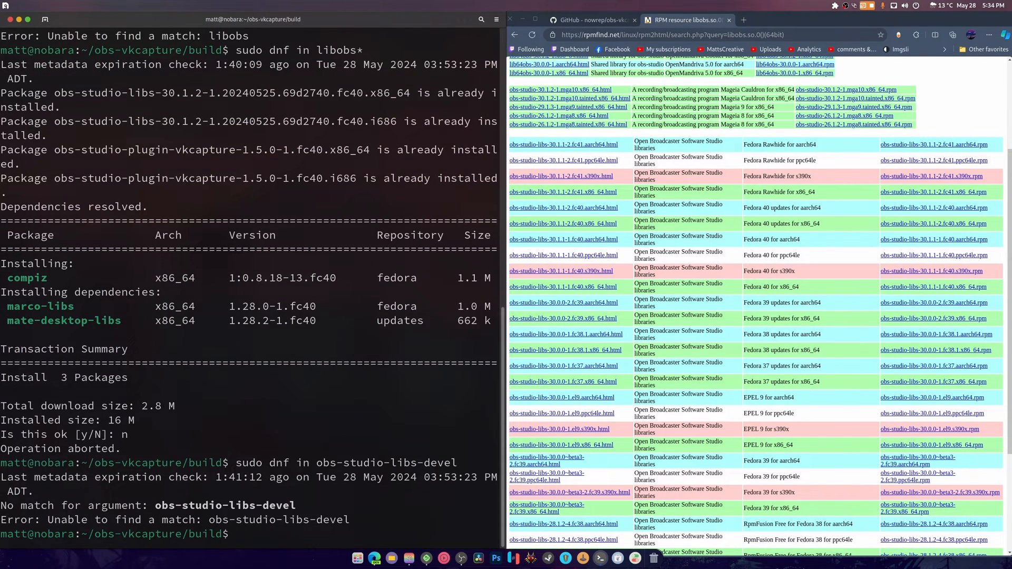
text(sudo dnf in obs-studio-libs-devel*)
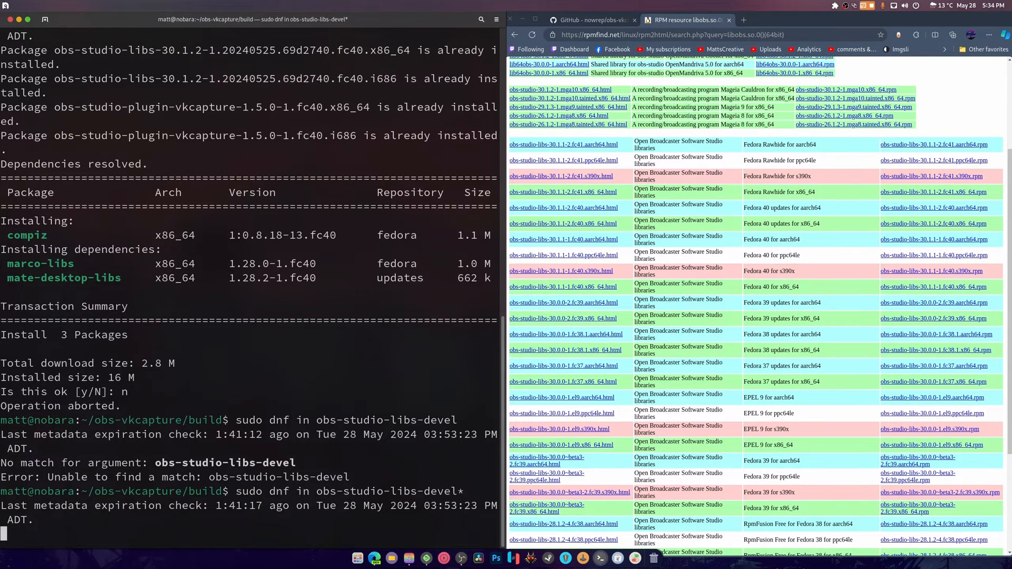
text(sudo dnf in obs-studio-libs-d)
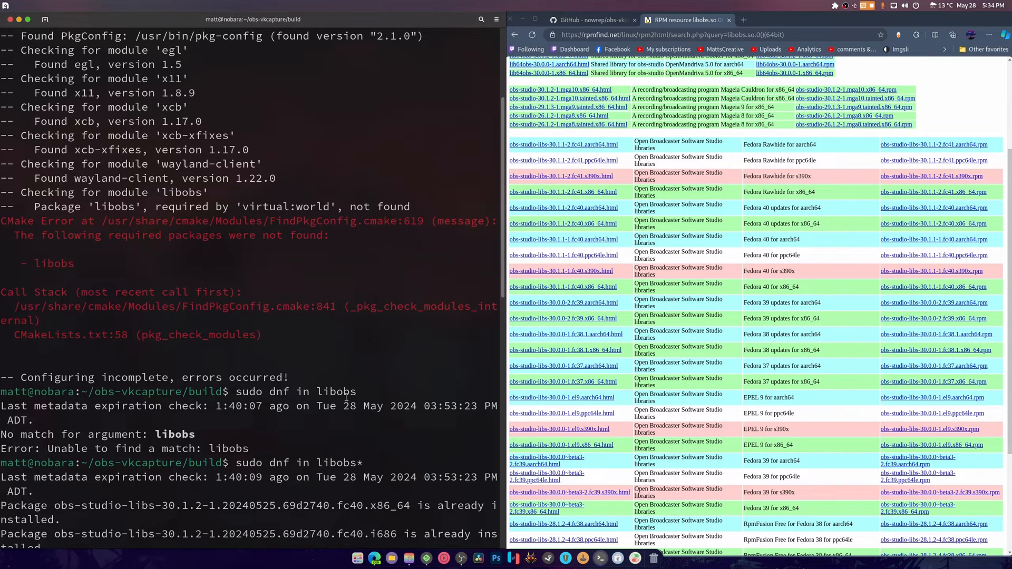
mouse_move(312, 220)
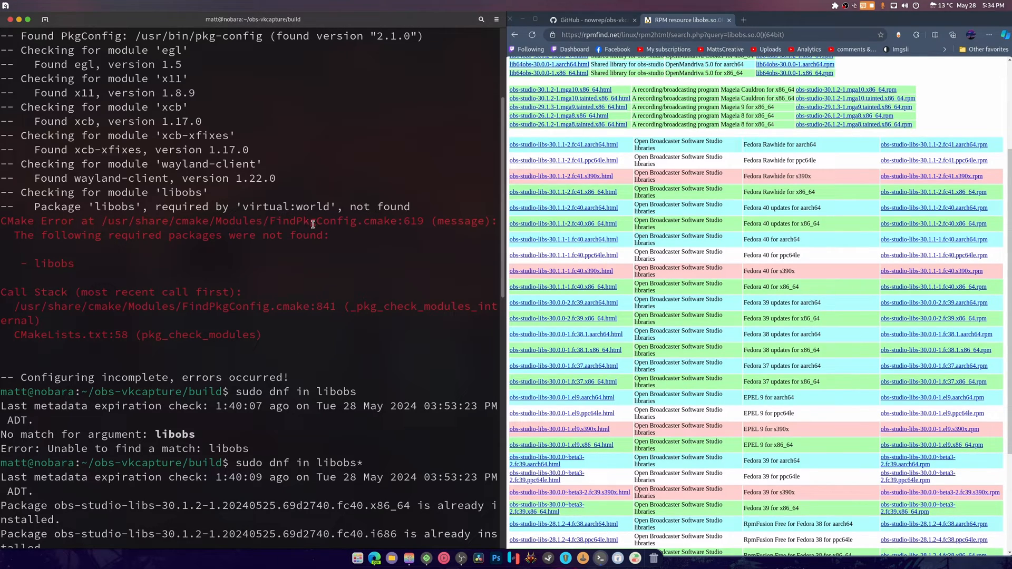
mouse_move(831, 301)
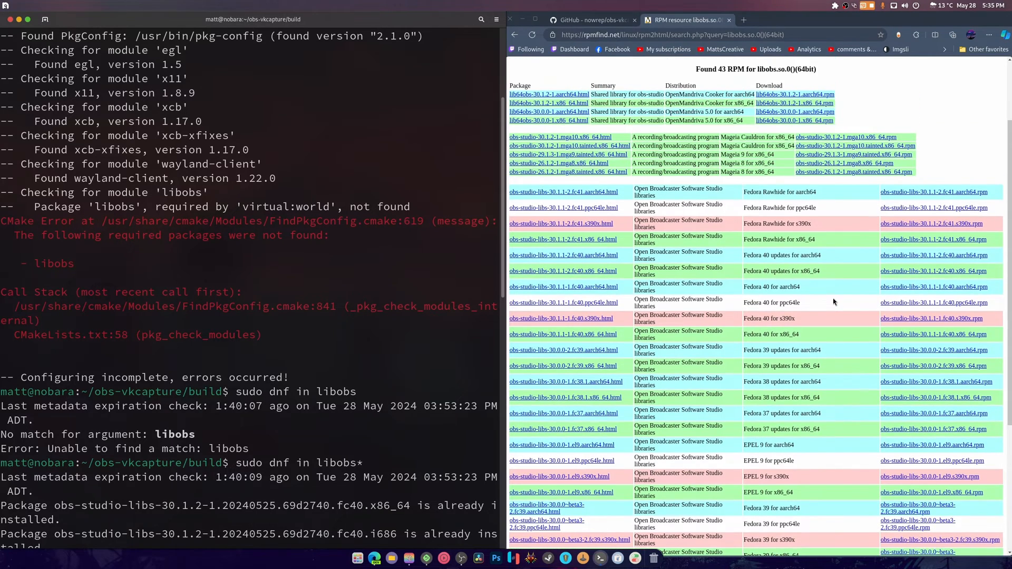
Step: Browse the rpmfind libobs listing, then return to the obs-vkcapture page's Dependencies section
scroll(down, 3)
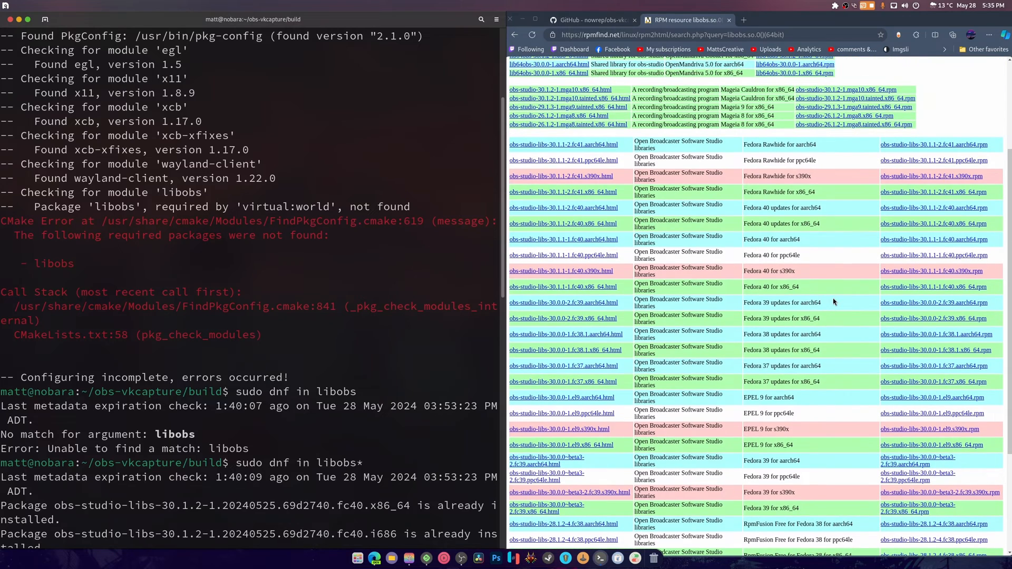
mouse_move(902, 167)
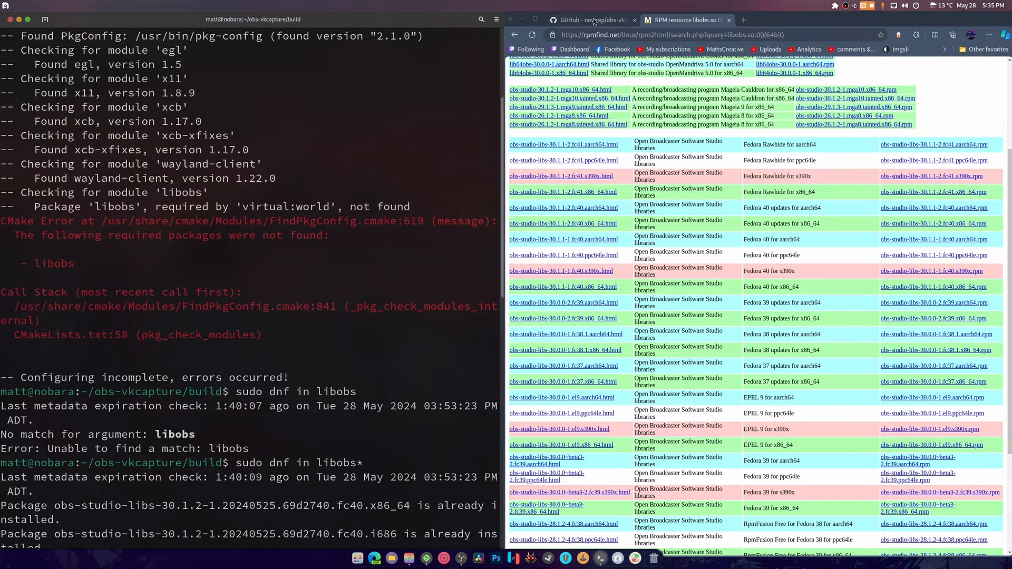
click(587, 20)
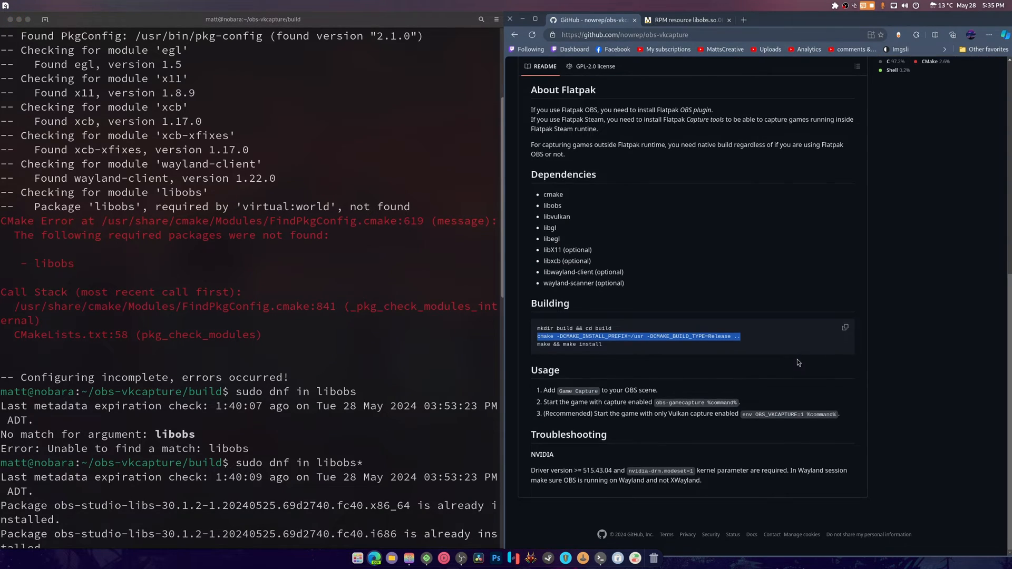
mouse_move(646, 335)
text(sudo dnf in obs-studio-libs-*)
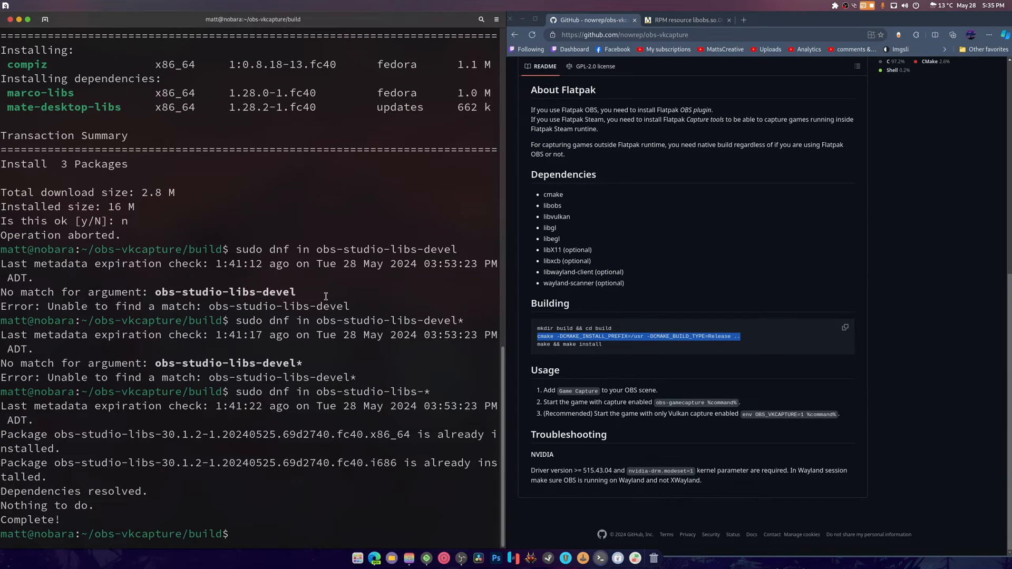
text(cd)
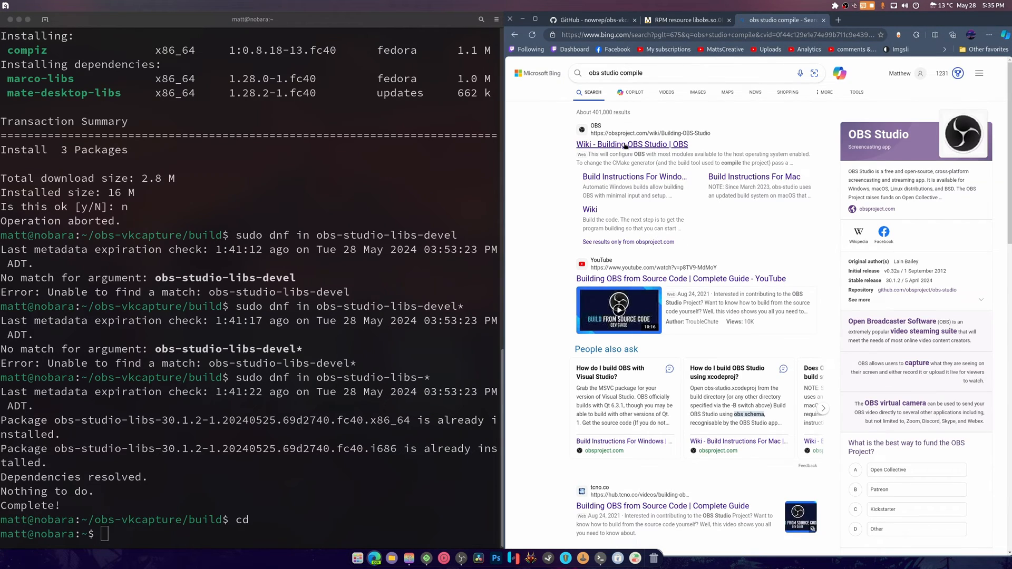
Step: Read the 'Wiki - Building OBS Studio' article to its end, then focus the address bar
click(631, 144)
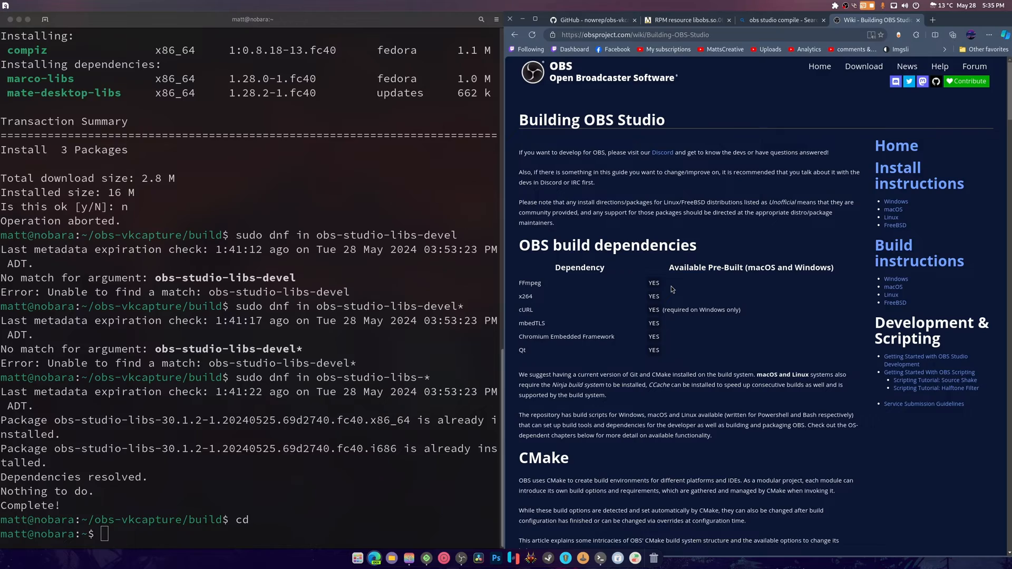
scroll(down, 3)
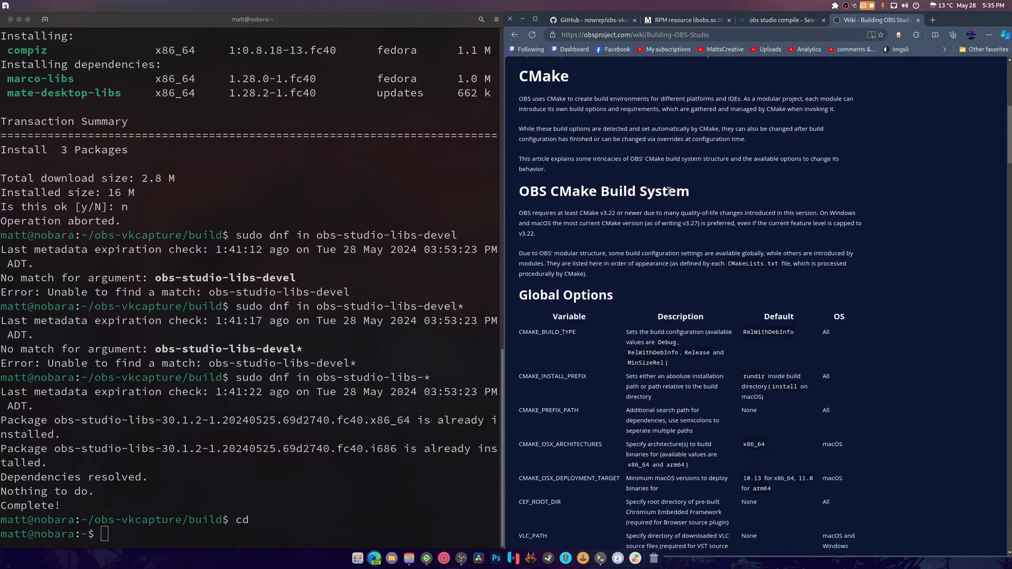
scroll(down, 3)
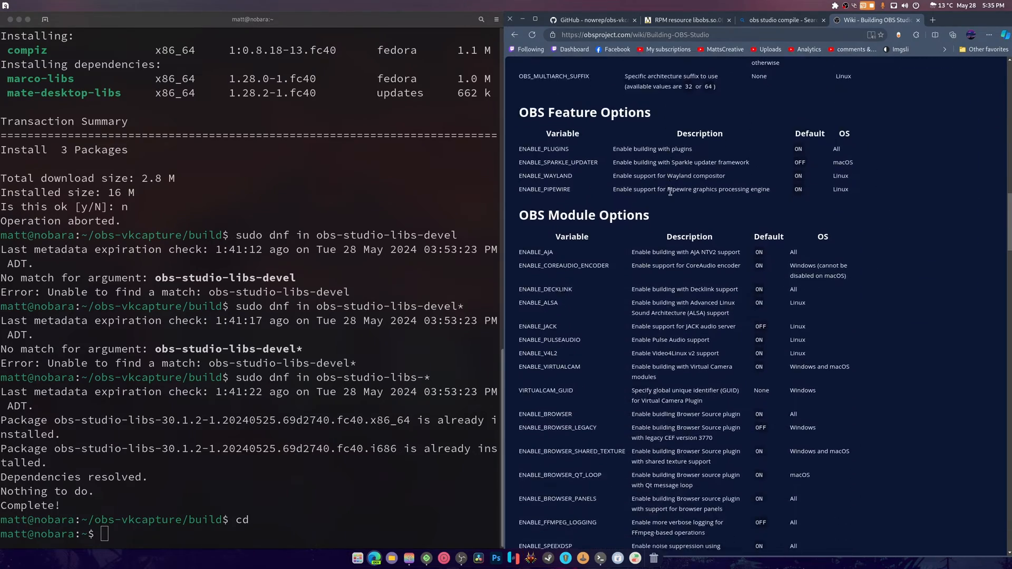
scroll(down, 3)
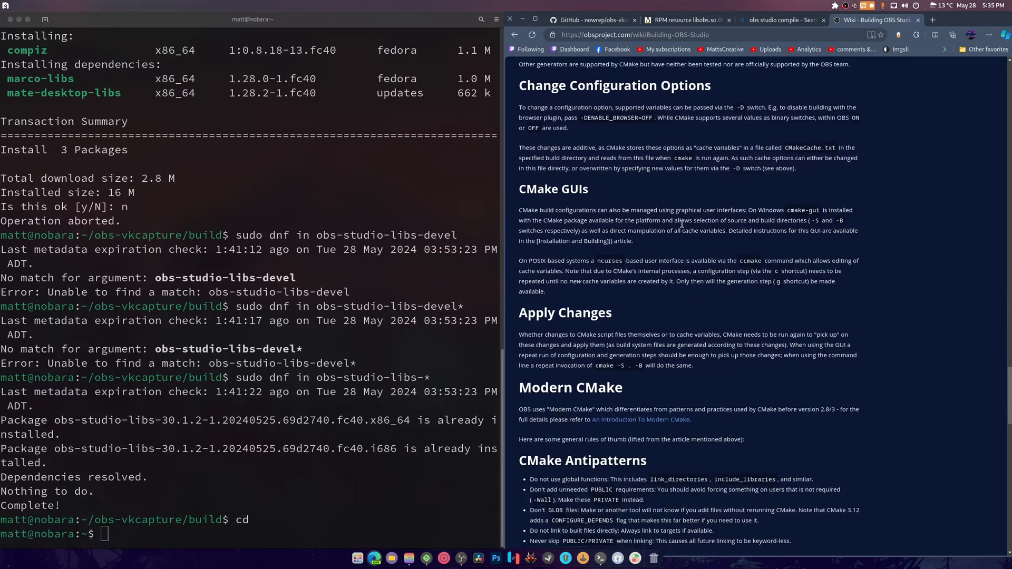
scroll(down, 3)
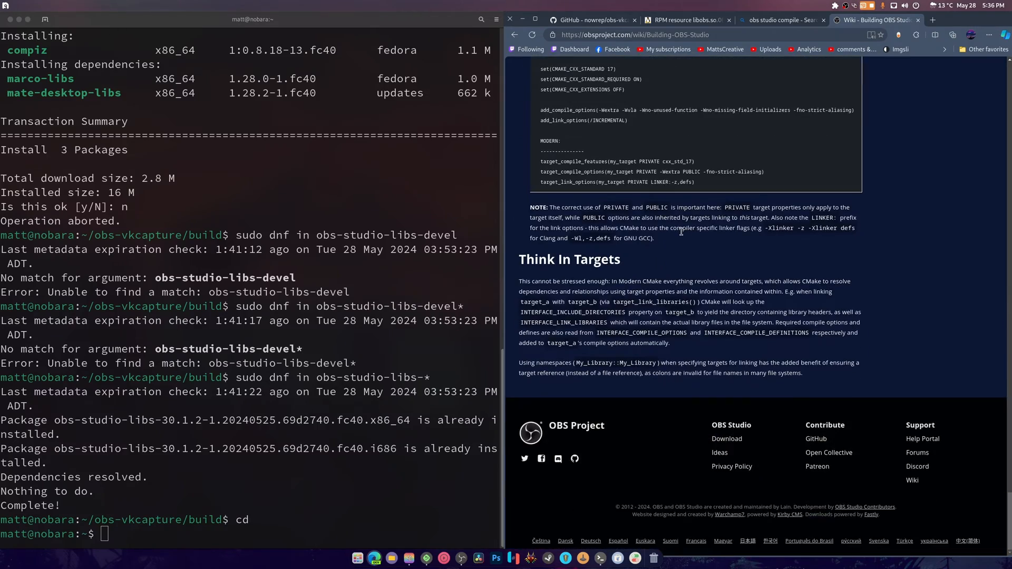
click(645, 34)
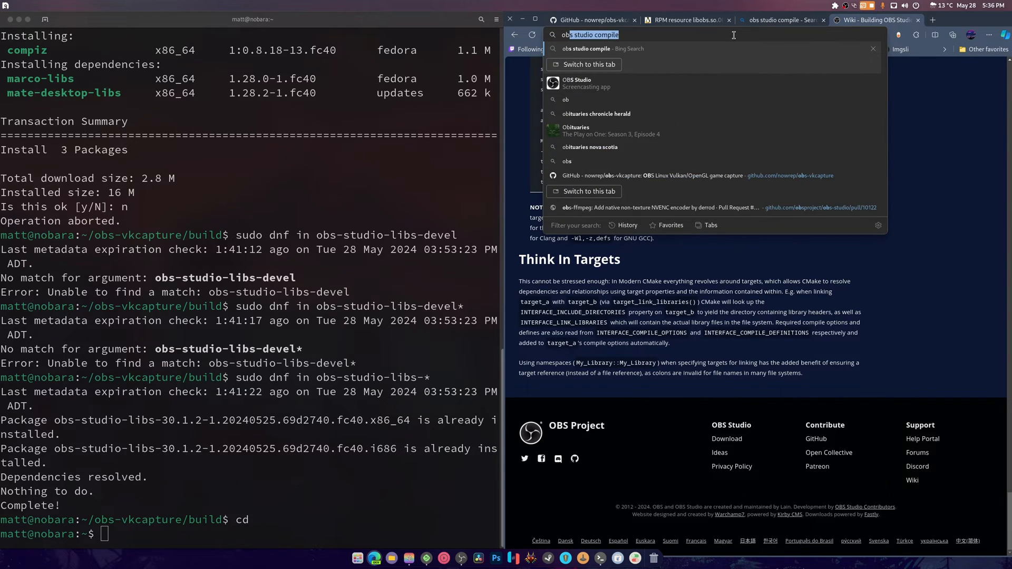
Step: Search 'obs-studio github', reach the Linux build instructions and the Fedora dnf install block
text(obs-studio gi)
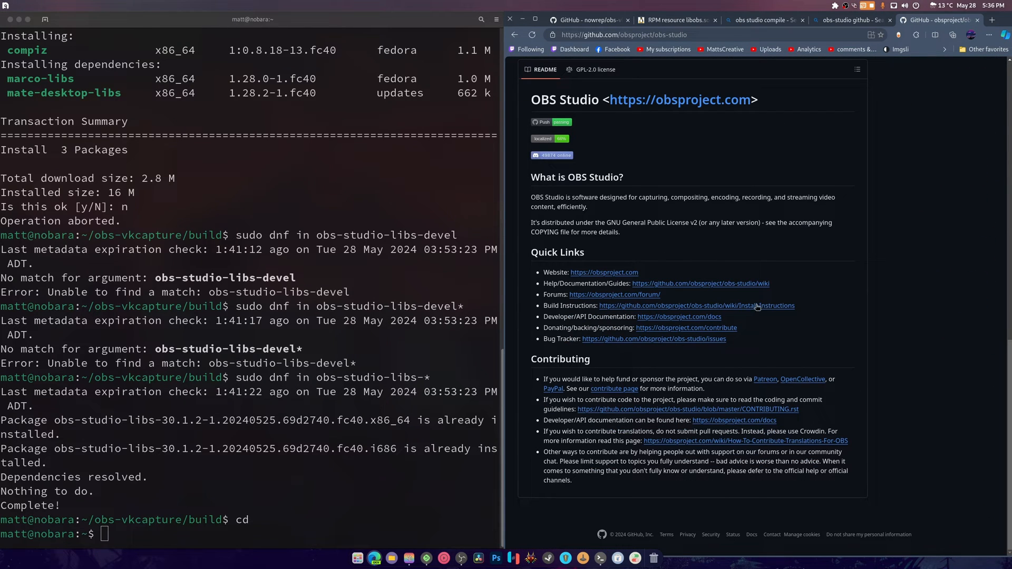
mouse_move(875, 349)
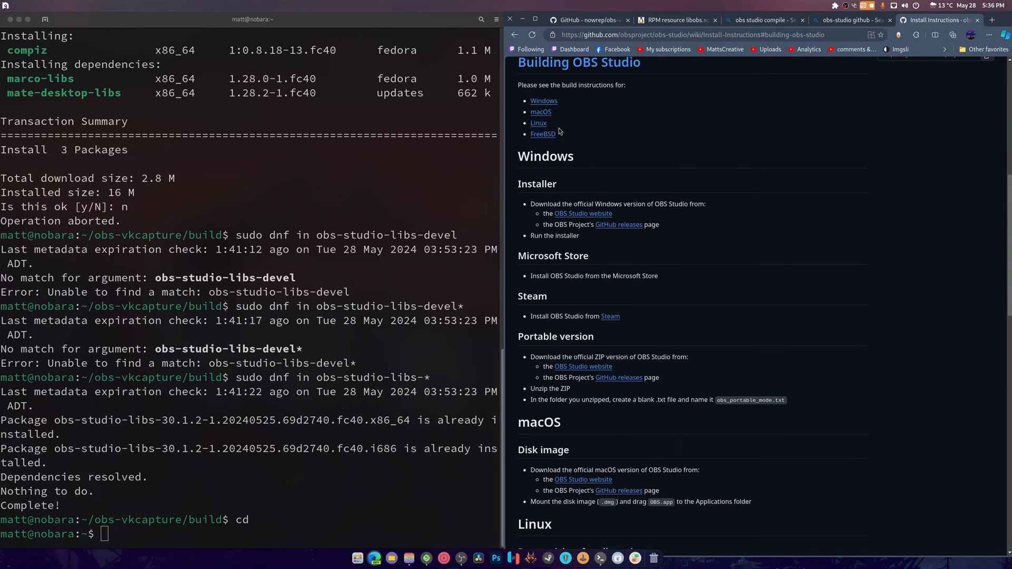
click(538, 123)
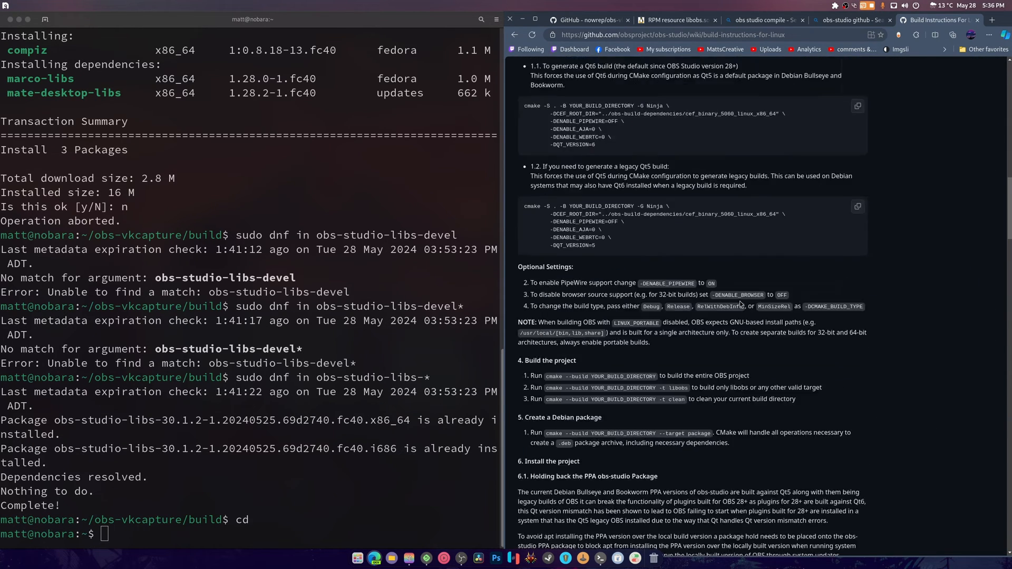
scroll(down, 3)
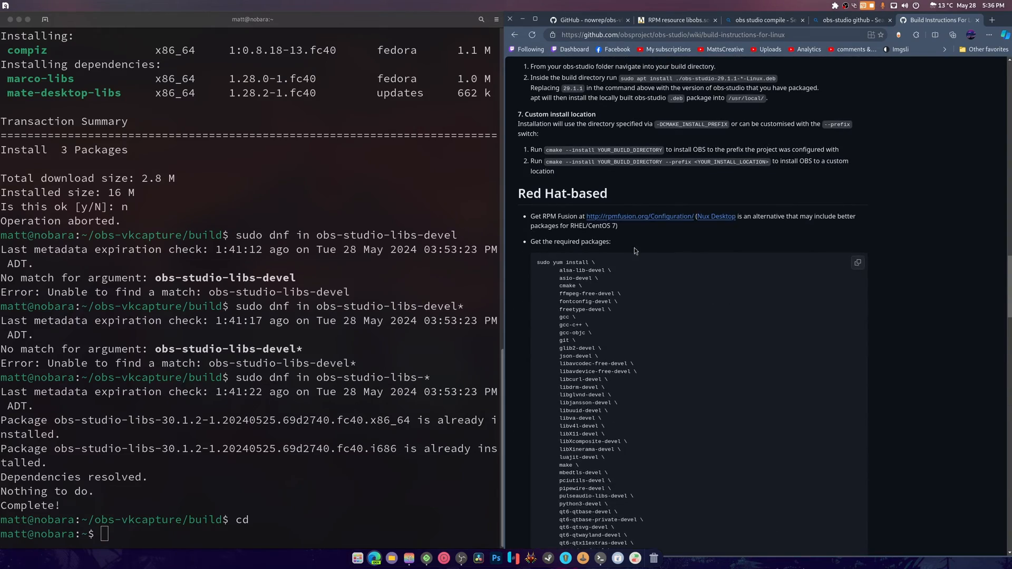
scroll(down, 3)
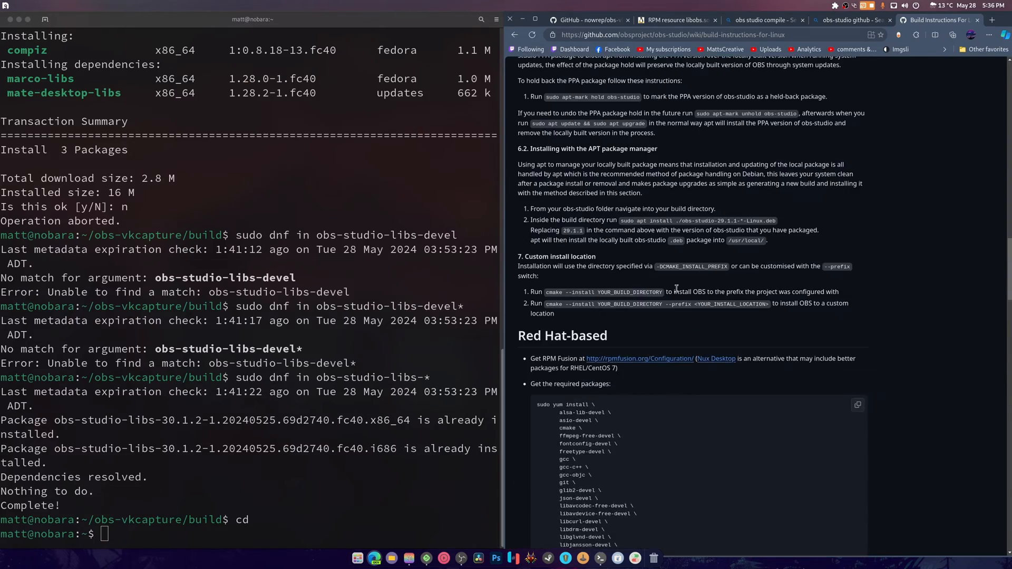
scroll(down, 3)
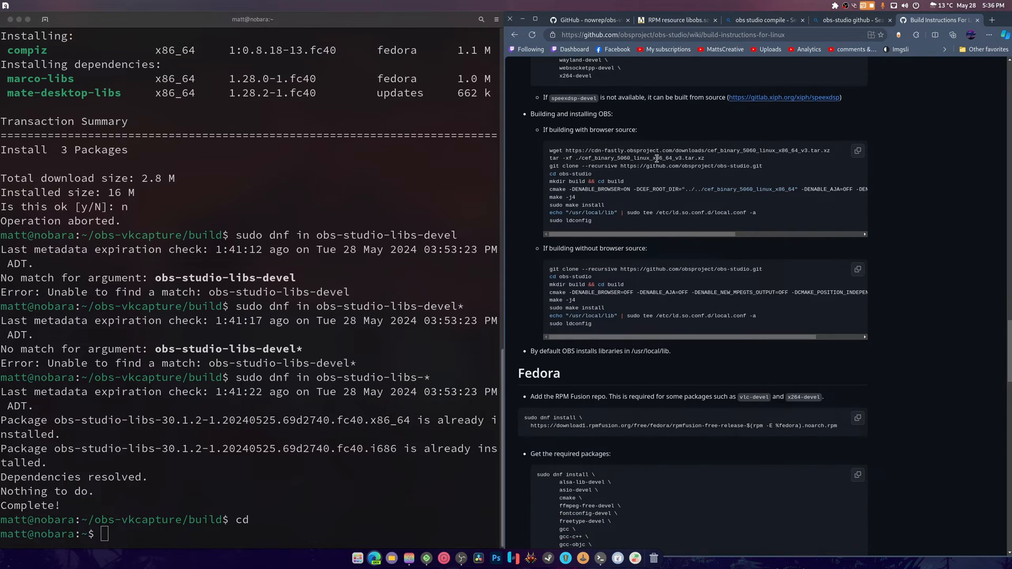
scroll(down, 3)
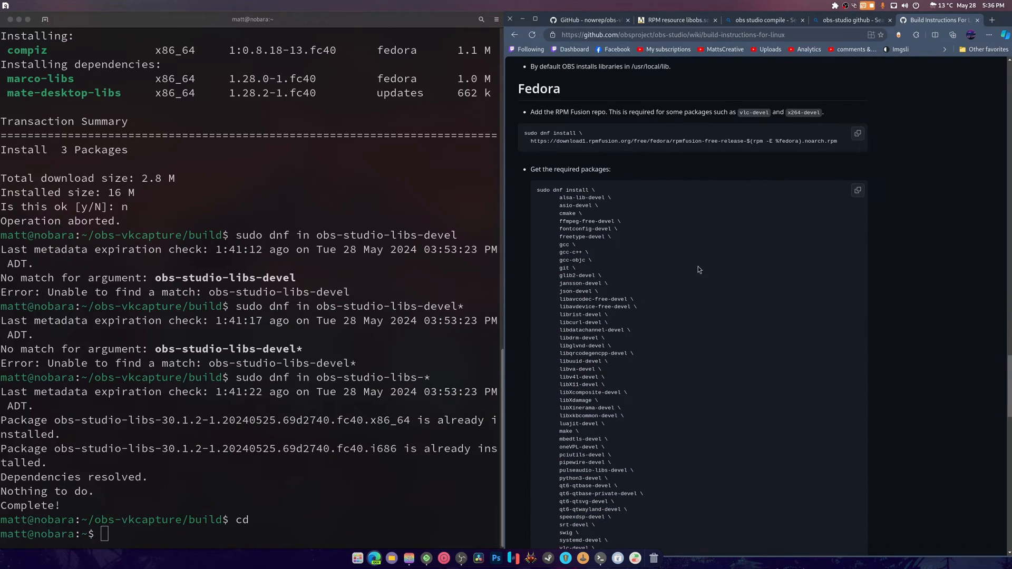
right_click(188, 368)
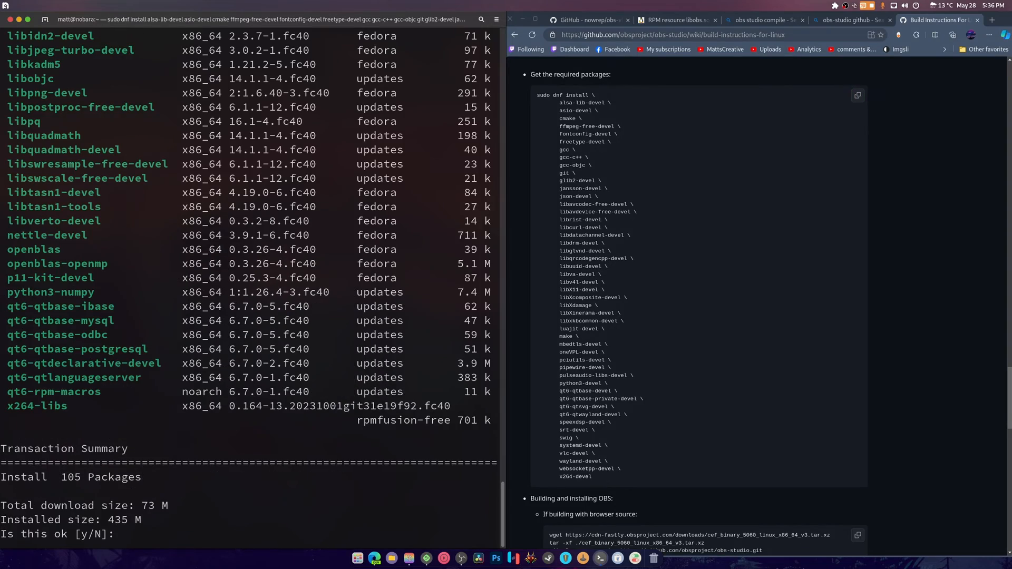
Step: Confirm the dnf install of the 105 OBS build dependency packages with y and let it complete
text(y)
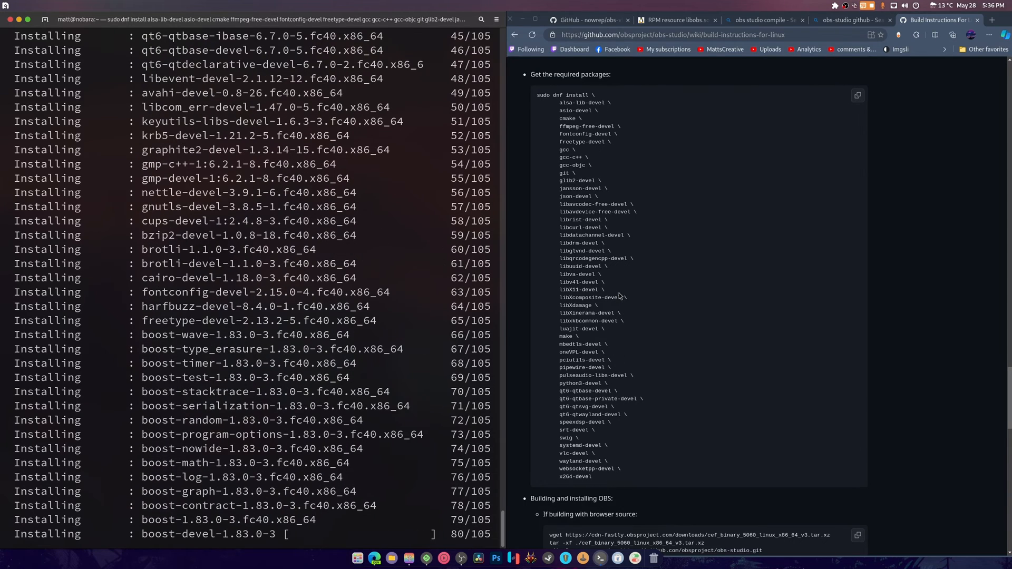
mouse_move(617, 336)
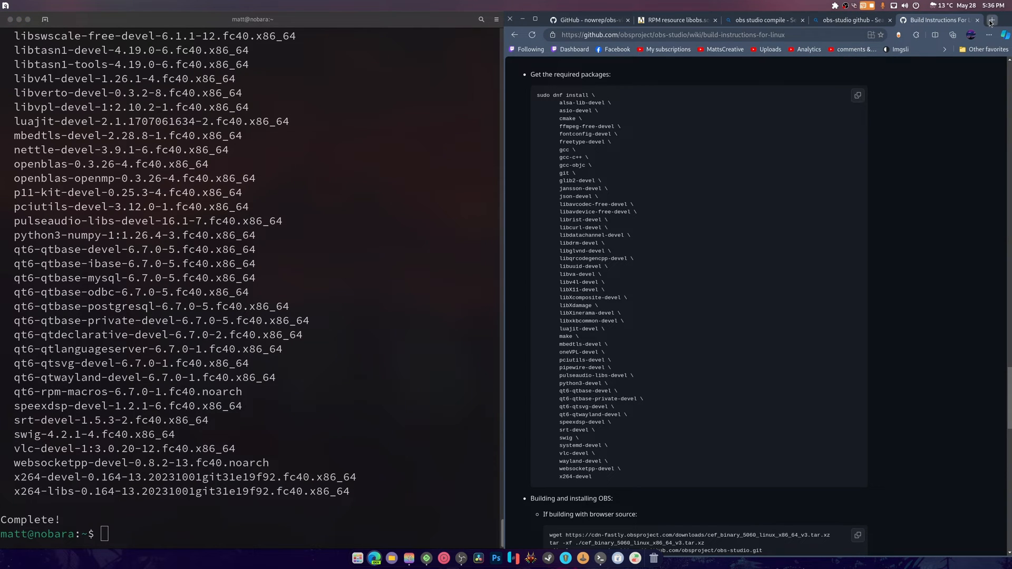
click(993, 20)
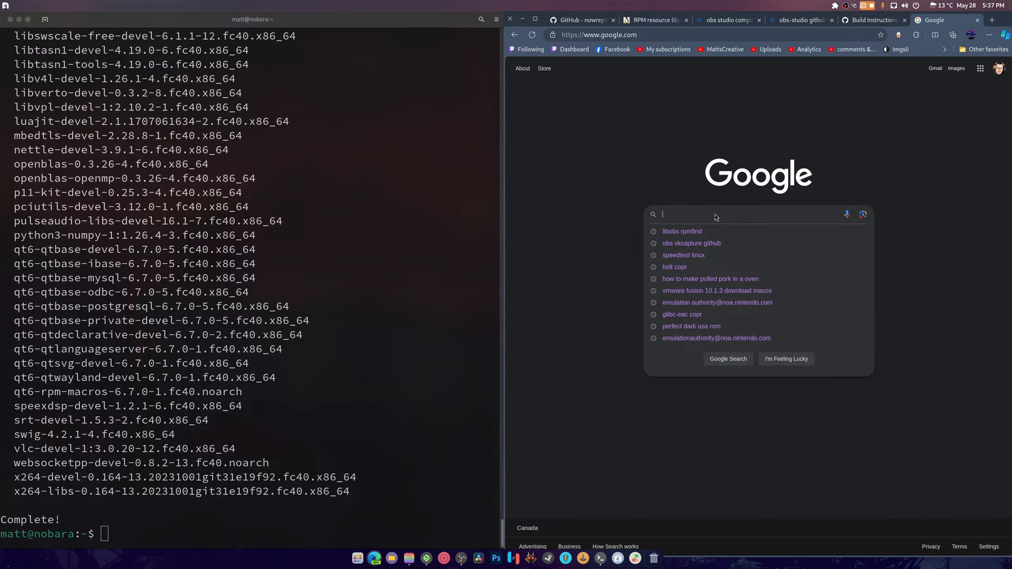
Step: Look up ffnvcodec-headers on Fedora Packages and run sudo dnf in nv-codec-headers, answering y
text(f)
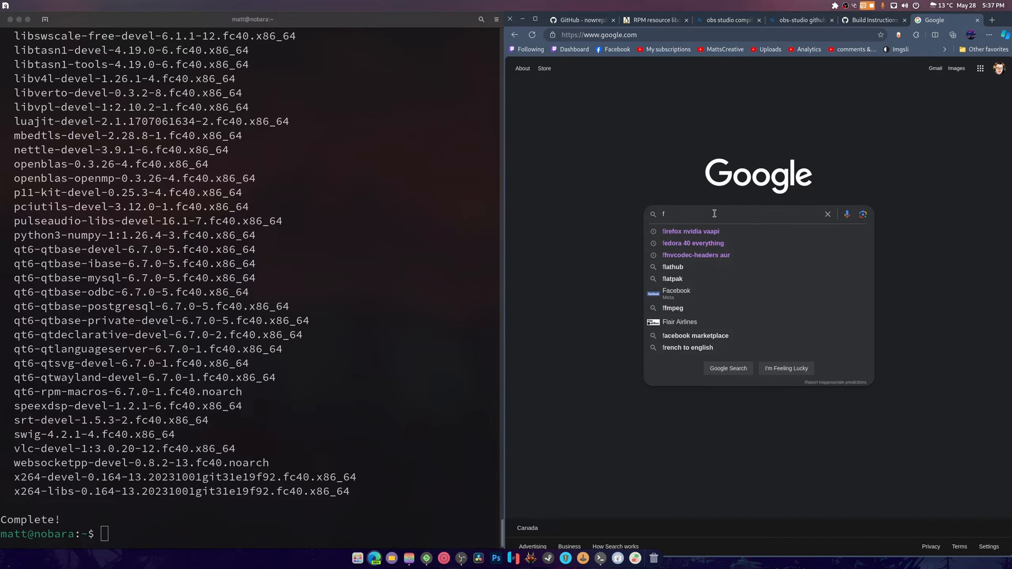
text(fnvcodec-headers fedora)
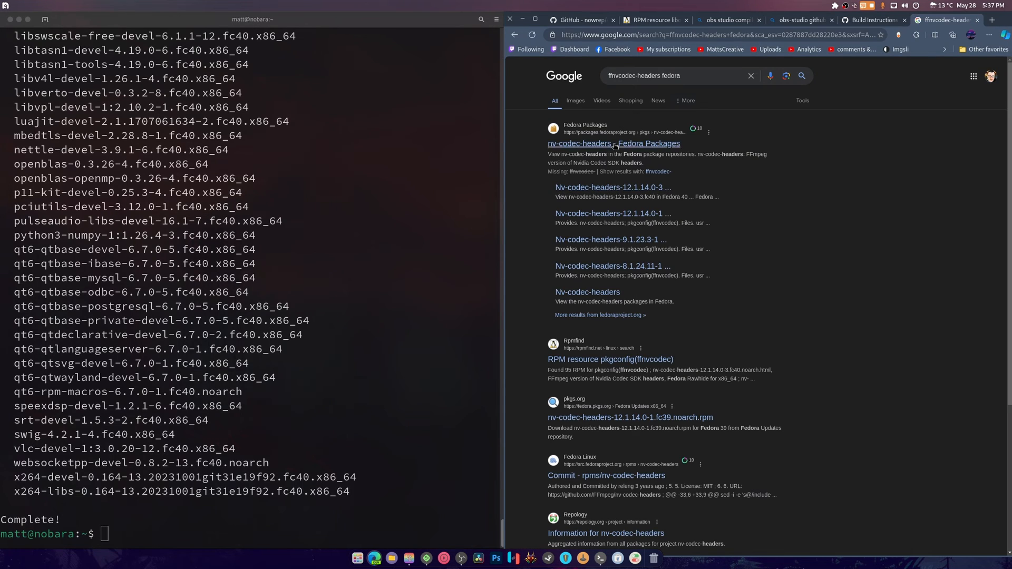
click(612, 143)
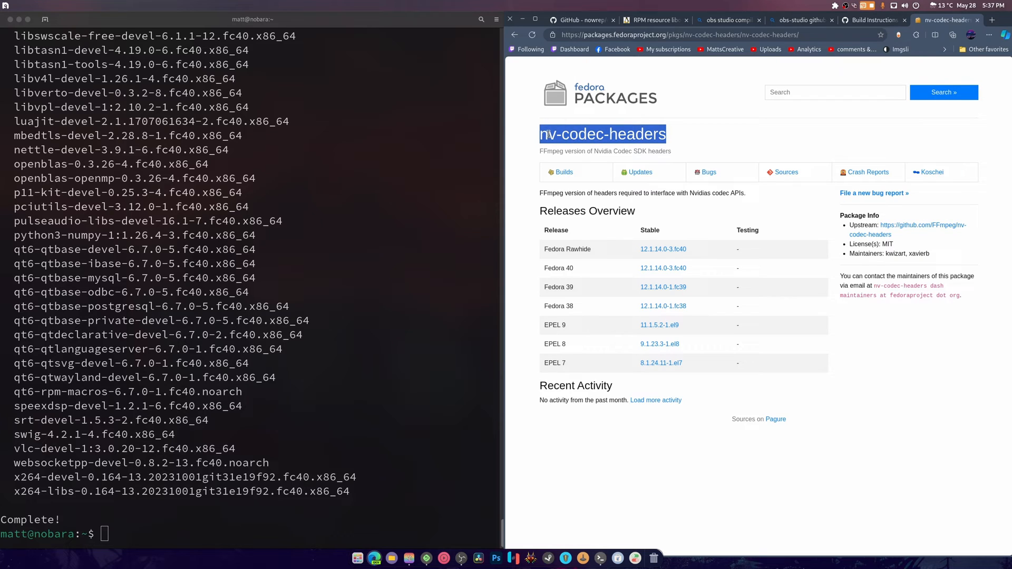
text(sudo dnf in nv-codec-headers)
text(y)
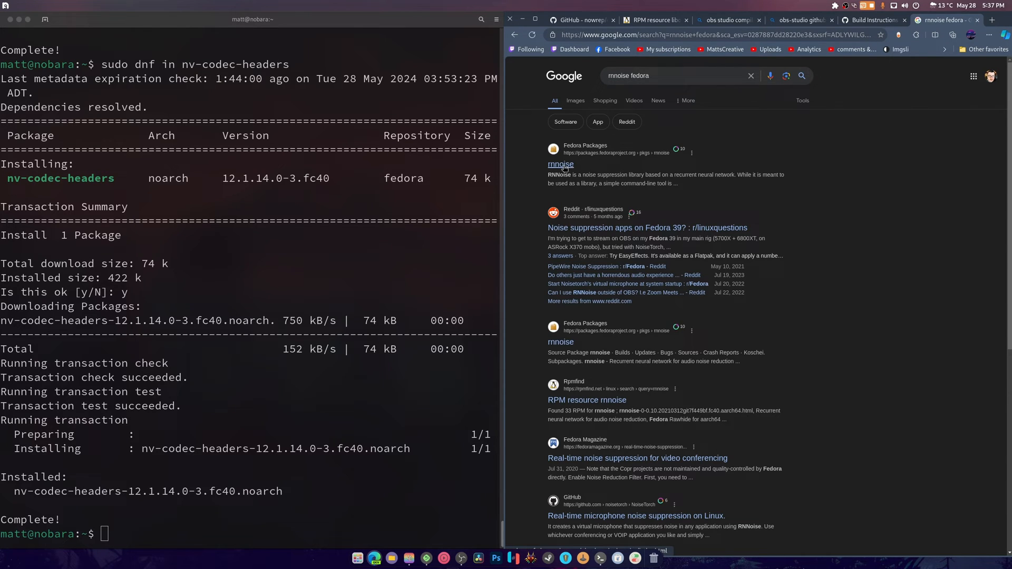
Step: Copy the rnnoise name from Fedora Packages and run sudo dnf in rnnoise-devel, confirming with y
click(560, 164)
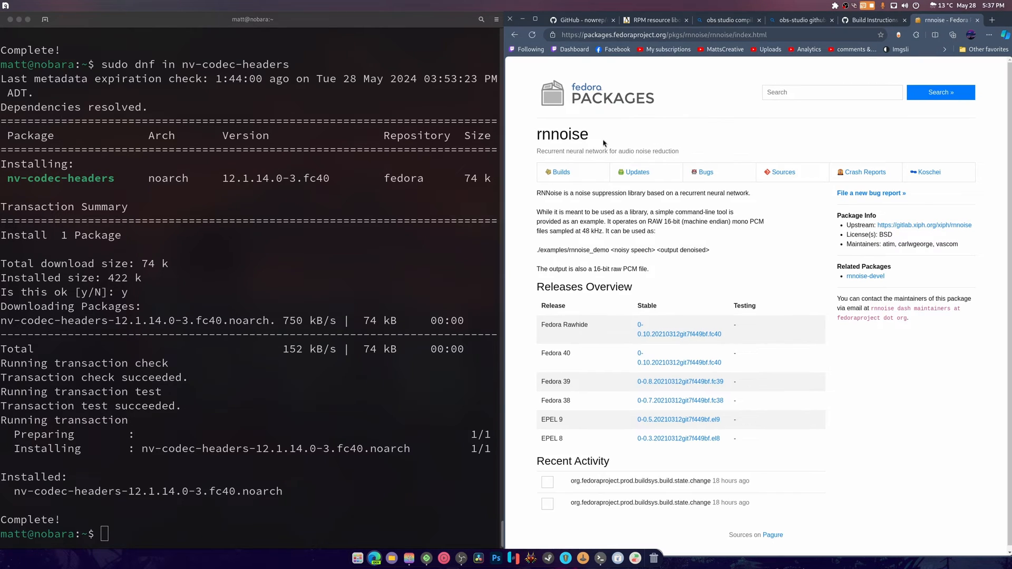
double_click(562, 133)
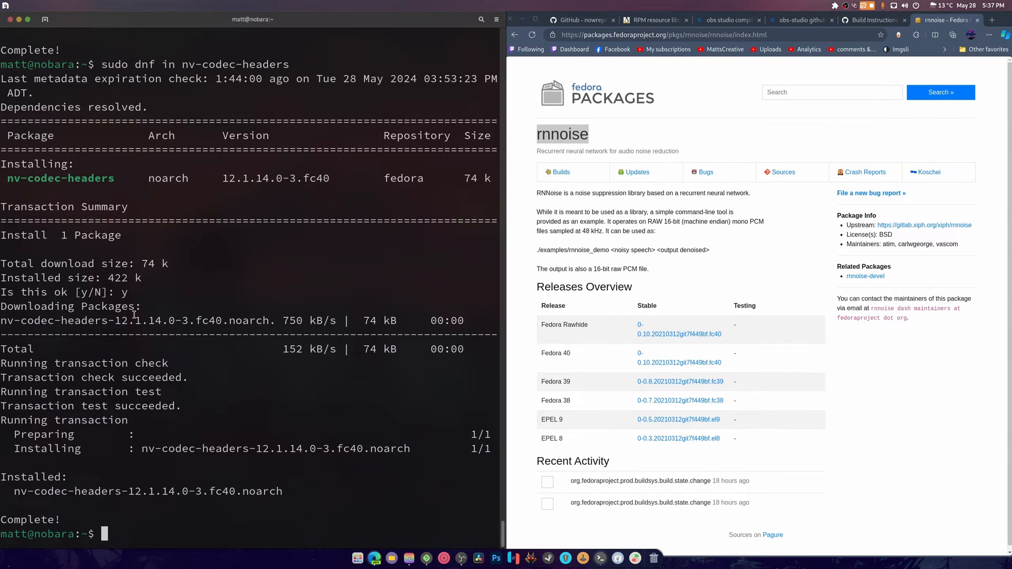
text(sudo)
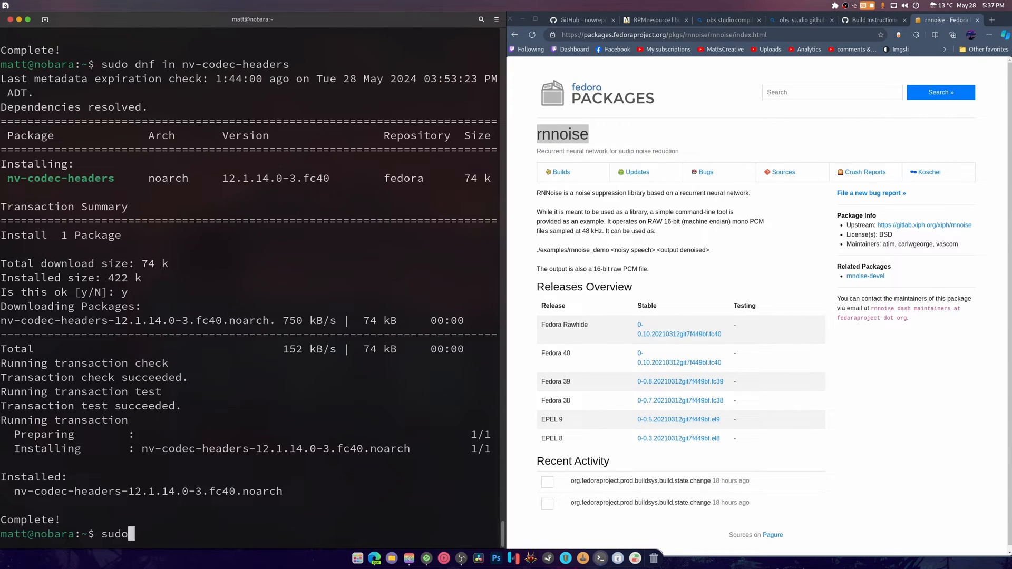
text(dnf in)
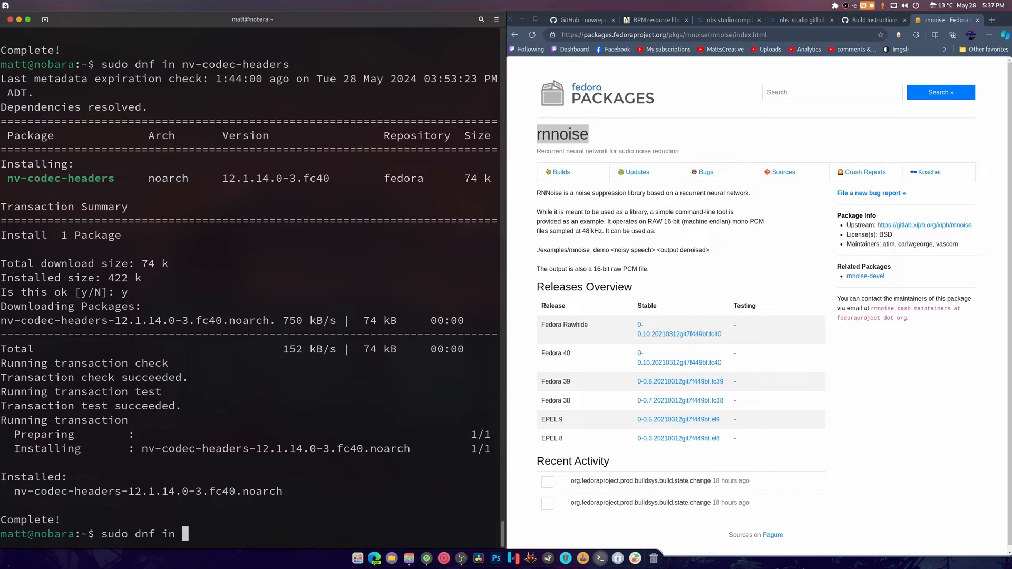
text(rnnoise-d)
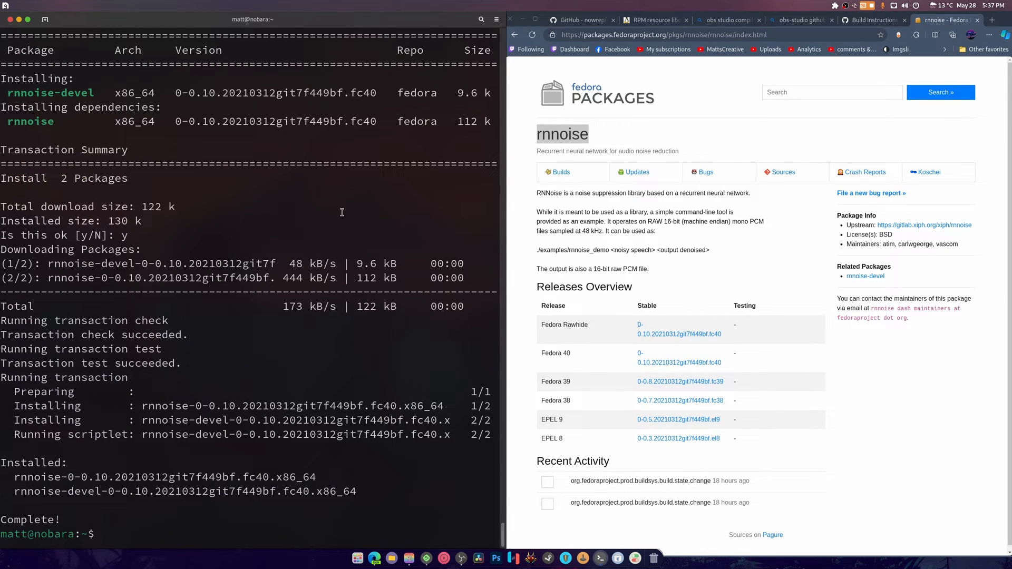
Step: Paste the wiki's git clone, cmake and make commands; configuration fails on missing Uthash
click(873, 21)
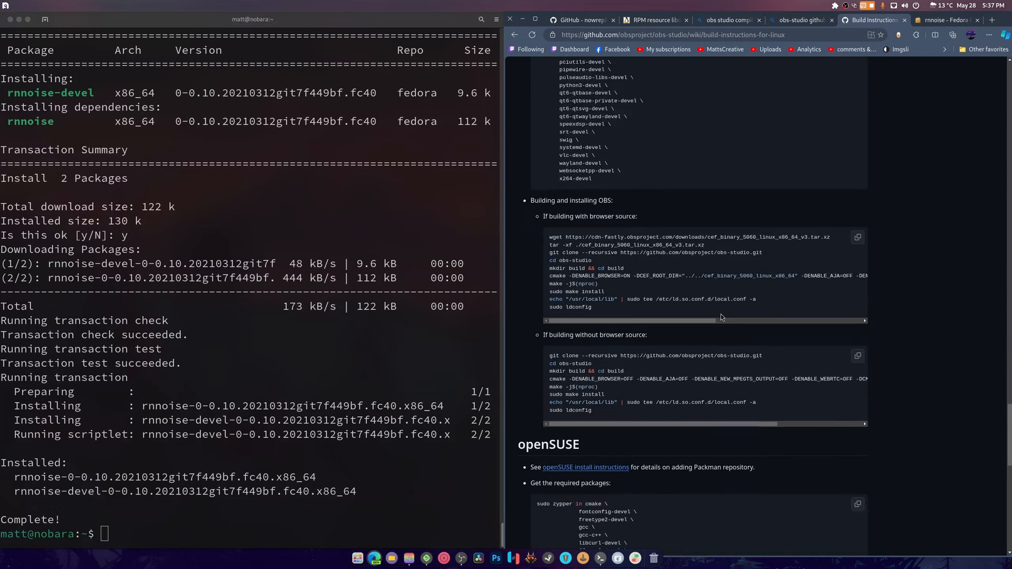
right_click(306, 310)
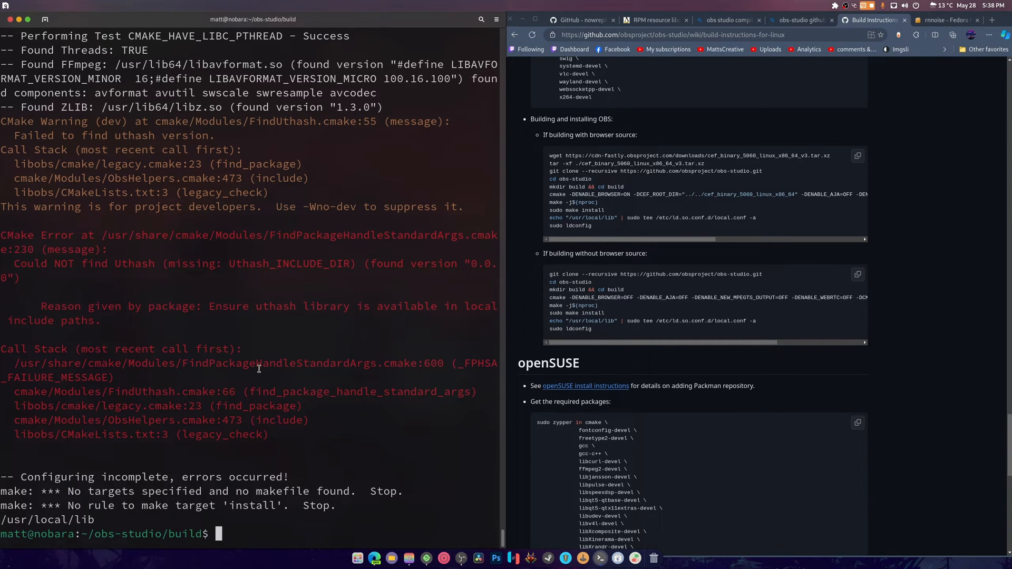
double_click(133, 264)
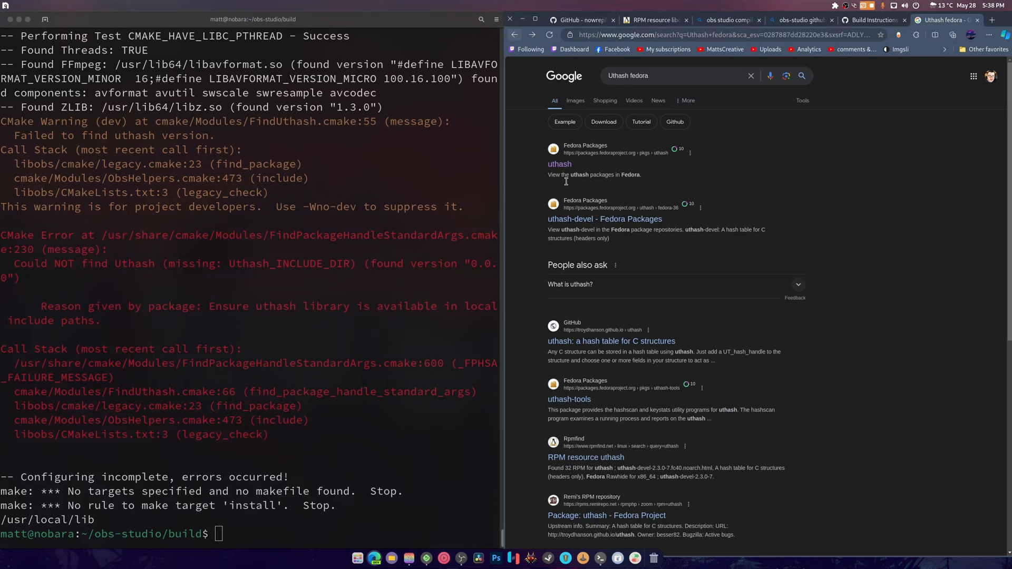
Step: Copy uthash-devel from Fedora Packages and install it with sudo dnf in, answering y
double_click(570, 220)
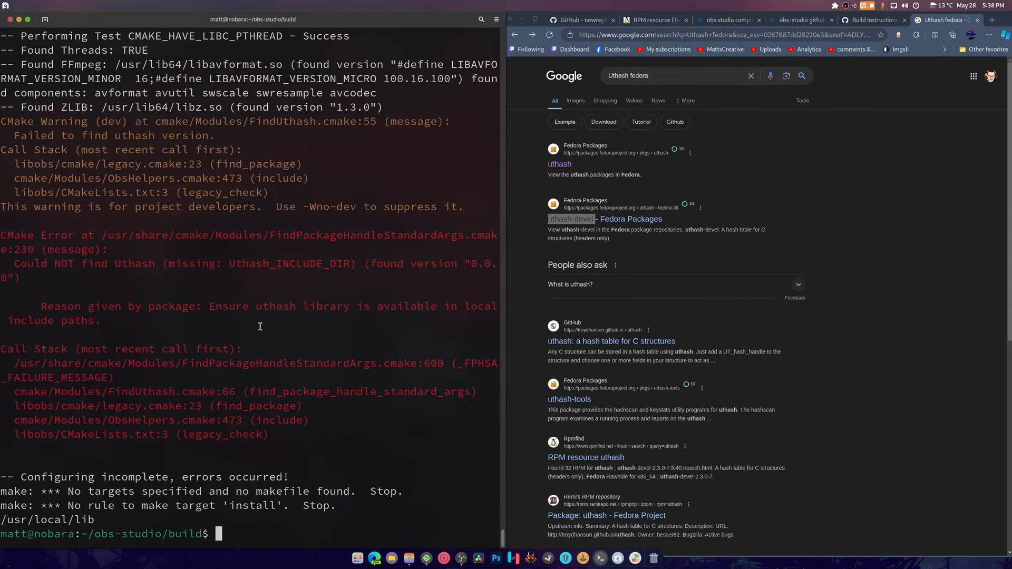
text(sudo dnf in uthash-devel)
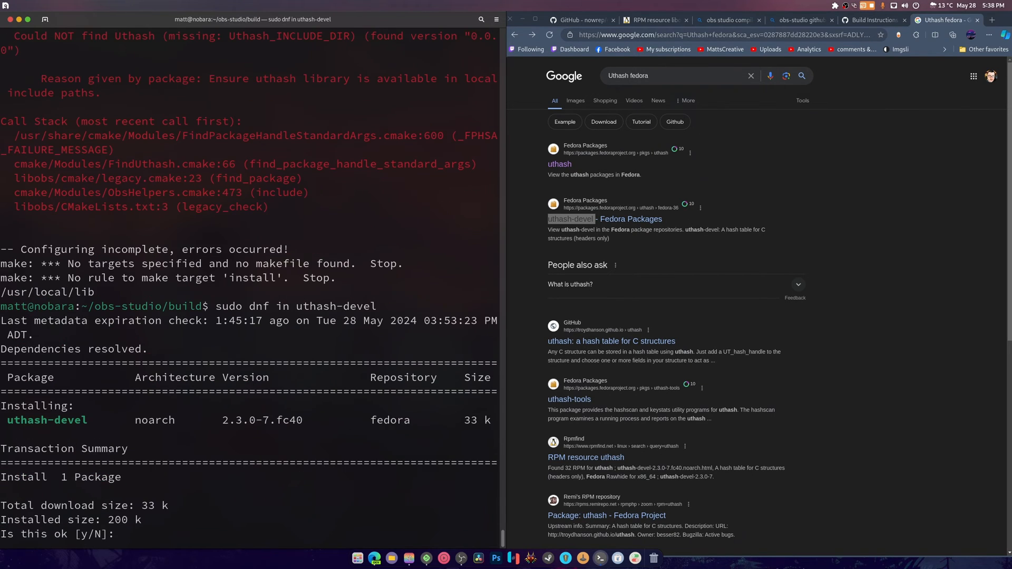
text(y)
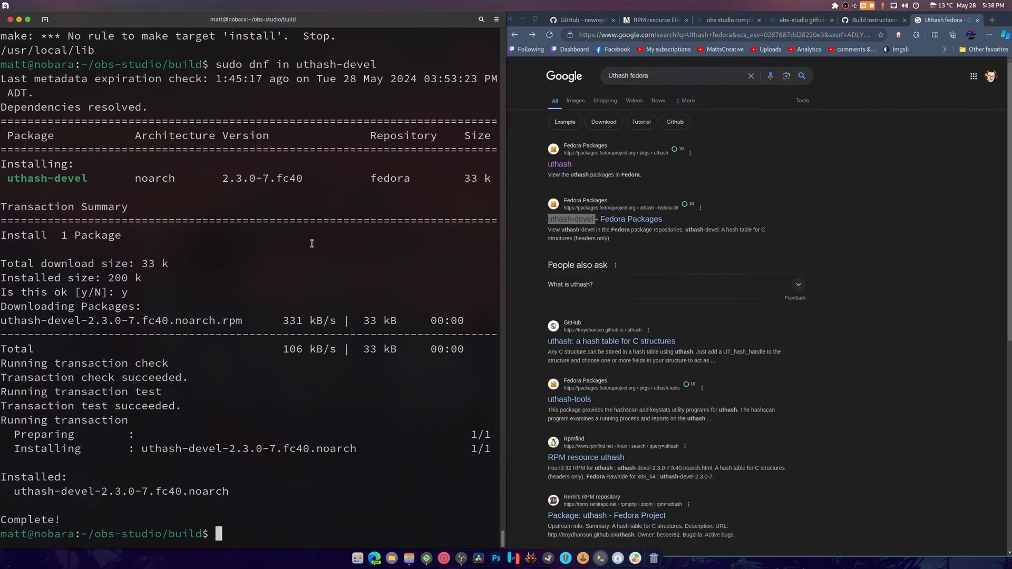
Step: Add /usr/local/lib to the linker path via echo | sudo tee /etc/ld.so.conf.d/local.conf
text(echo "/usr/local/lib" | sudo tee /etc/ld.so.conf.d/local.conf -a)
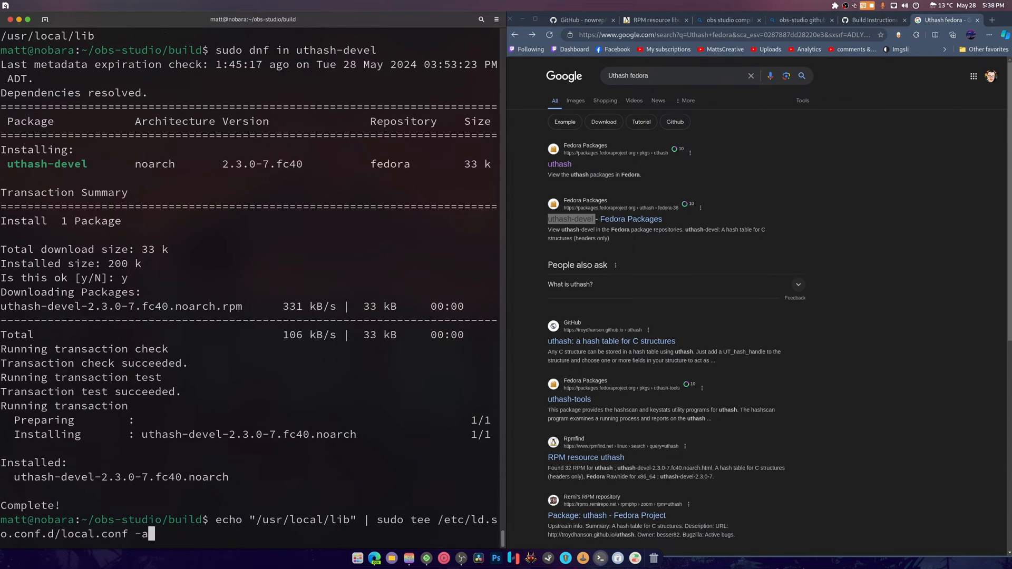
key(Return)
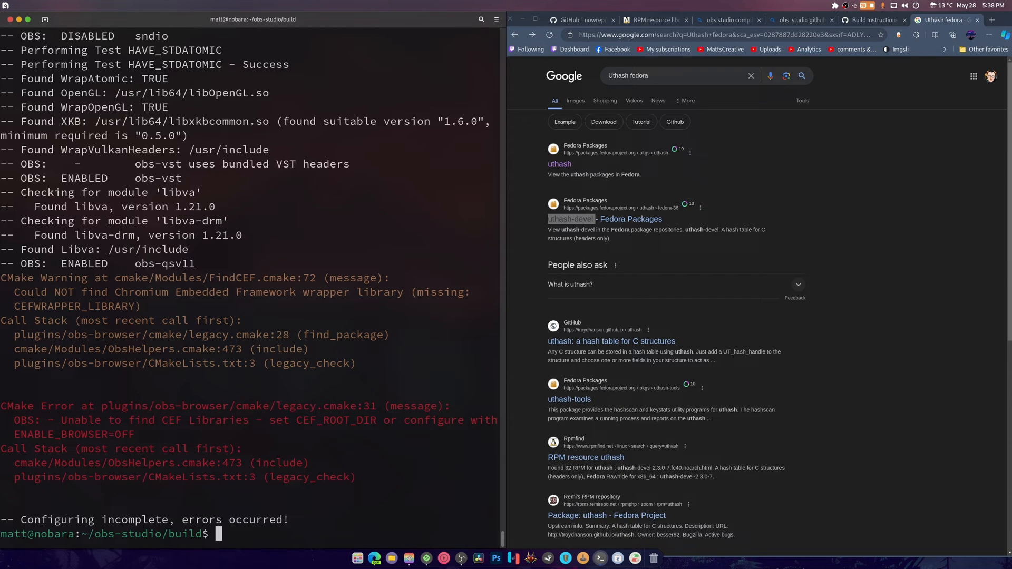
Step: Return home with cd and type rm -rf obs- to remove the failed source folder
text(cd)
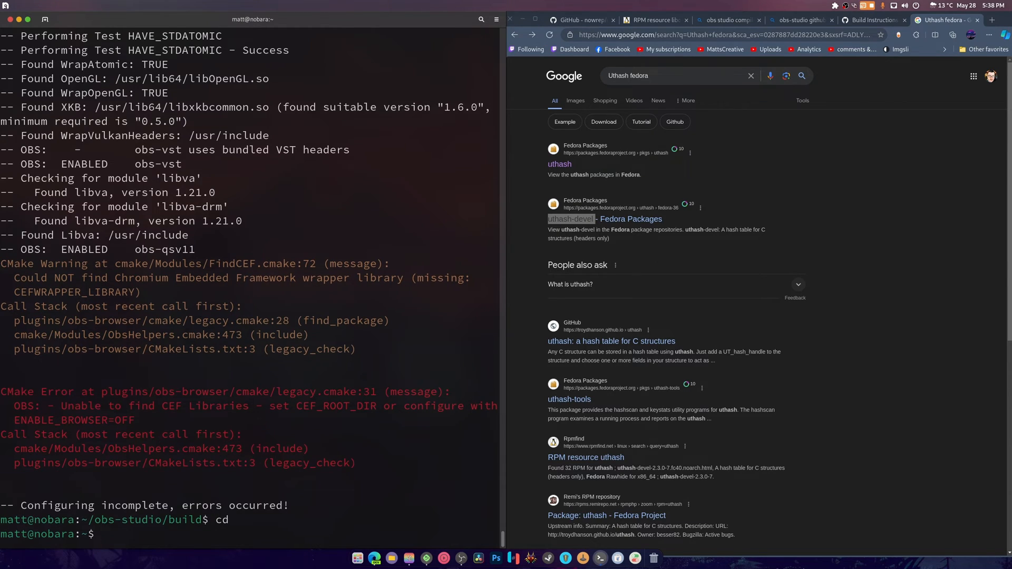
text(rm)
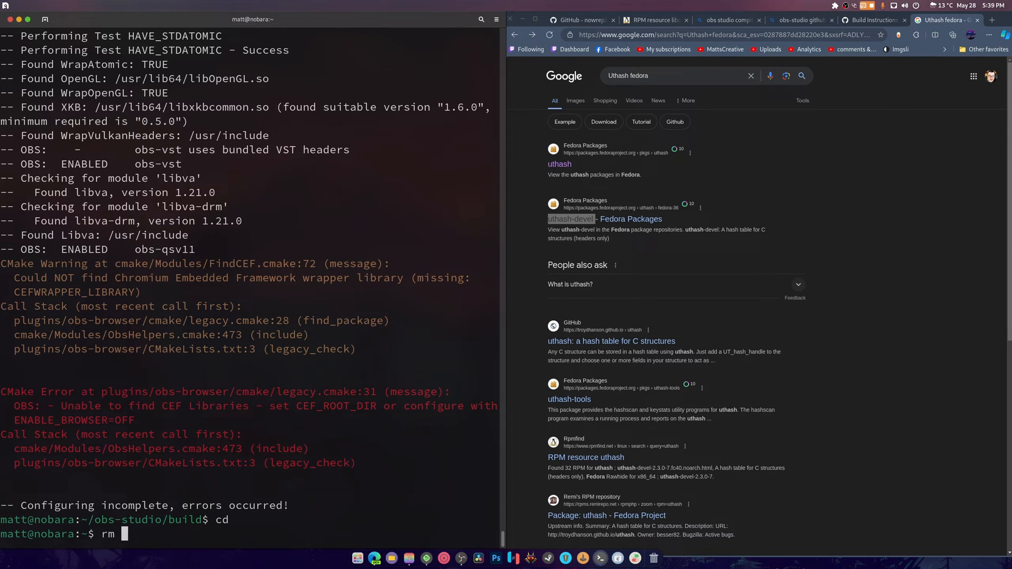
text(-)
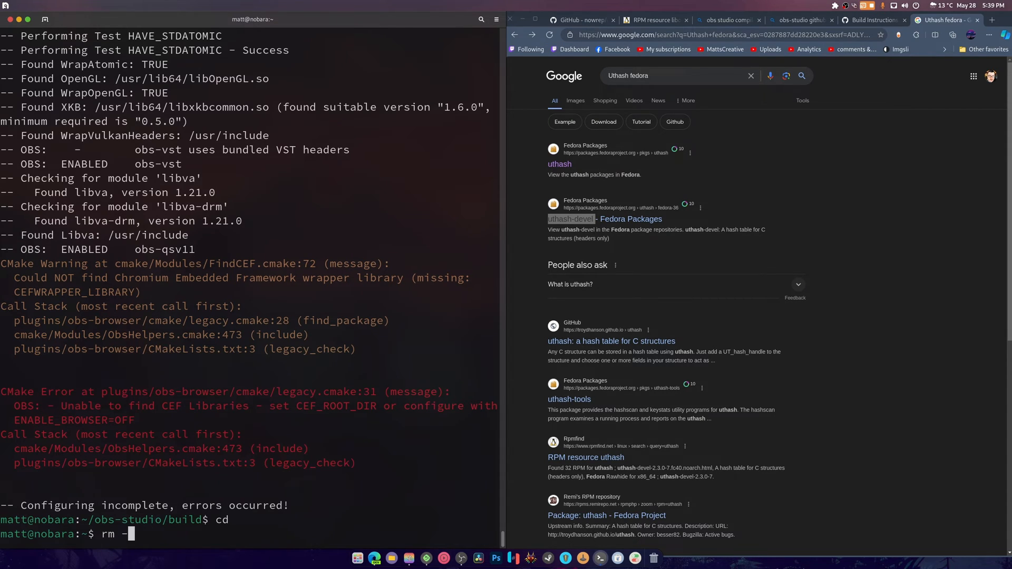
text(rf)
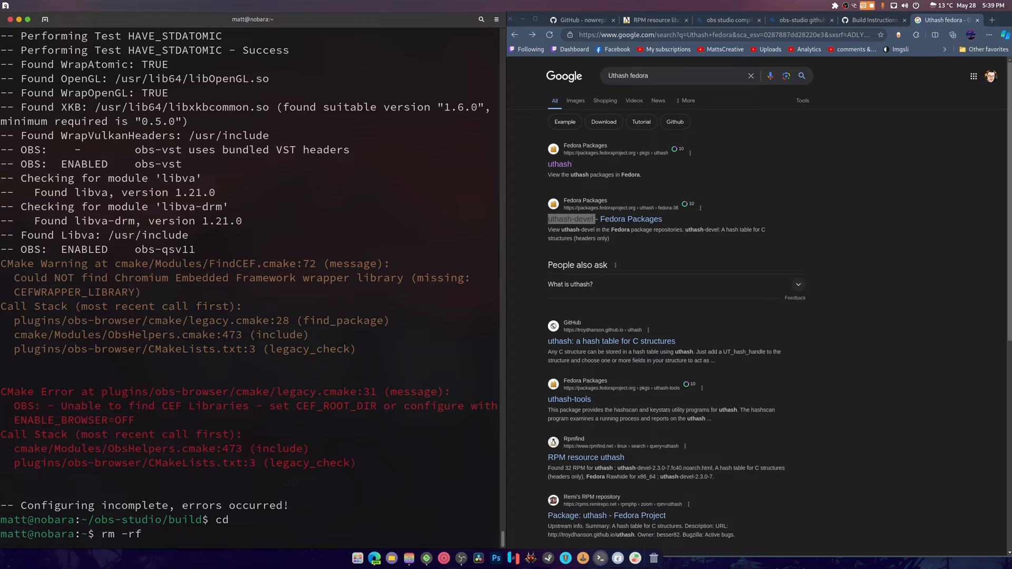
text(obs-)
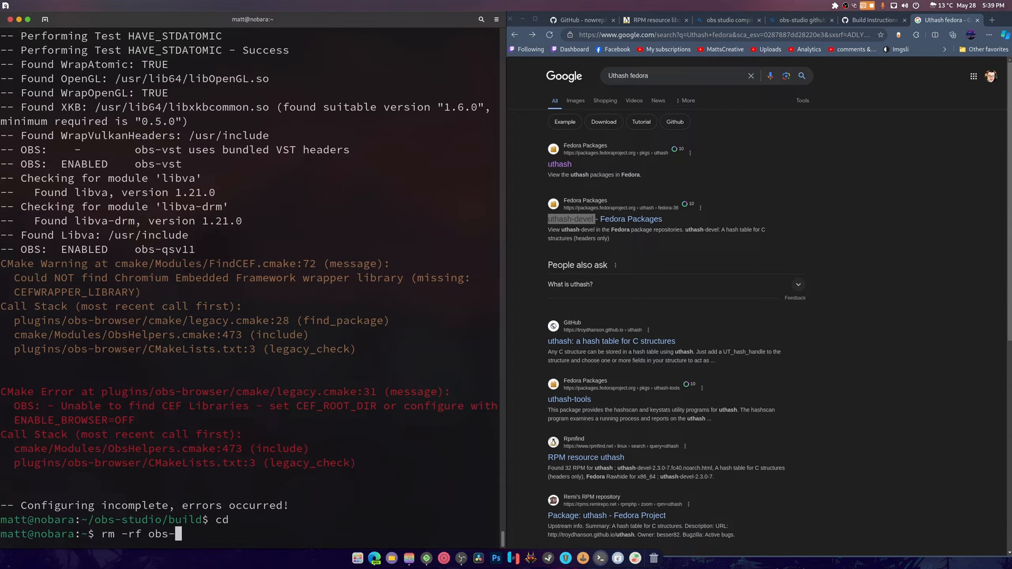
Step: Finish rm -rf obs-studio/, then paste the browser-source-enabled OBS build commands from the wiki
text(studio/)
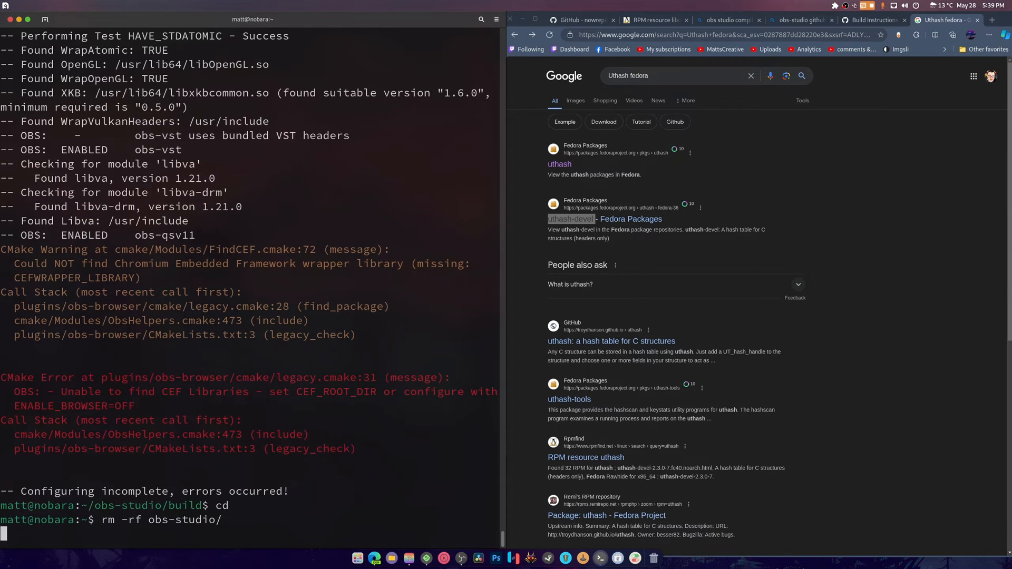
click(873, 20)
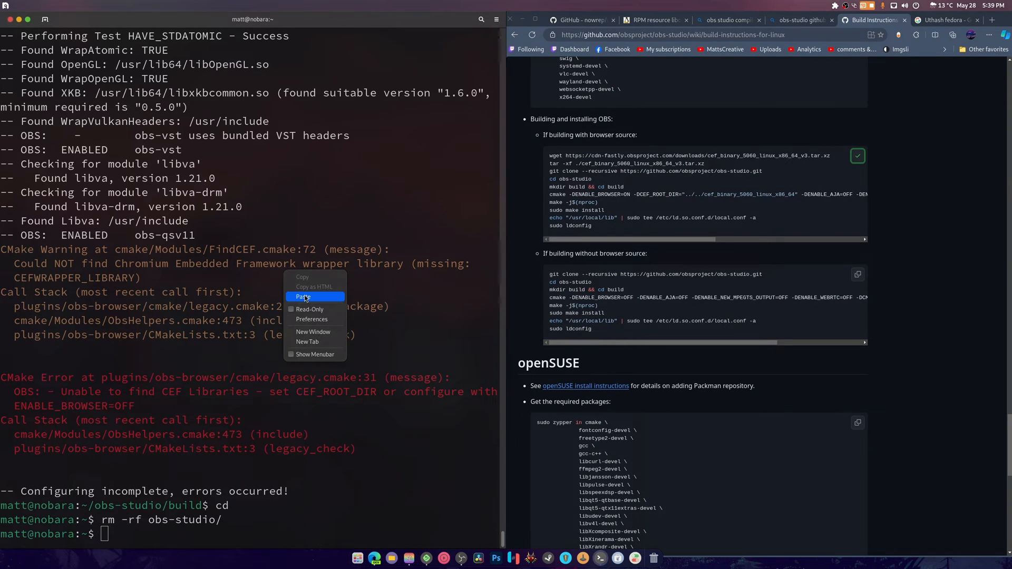
click(303, 297)
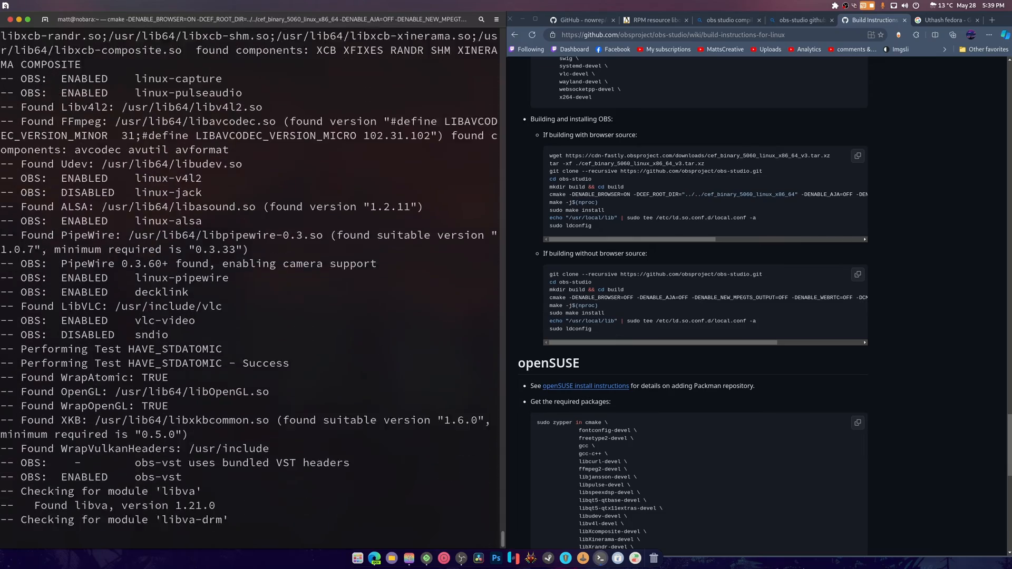
Step: Let make -j$(nproc) compile OBS Studio to 100% and sudo make install under /usr/local
scroll(down, 3)
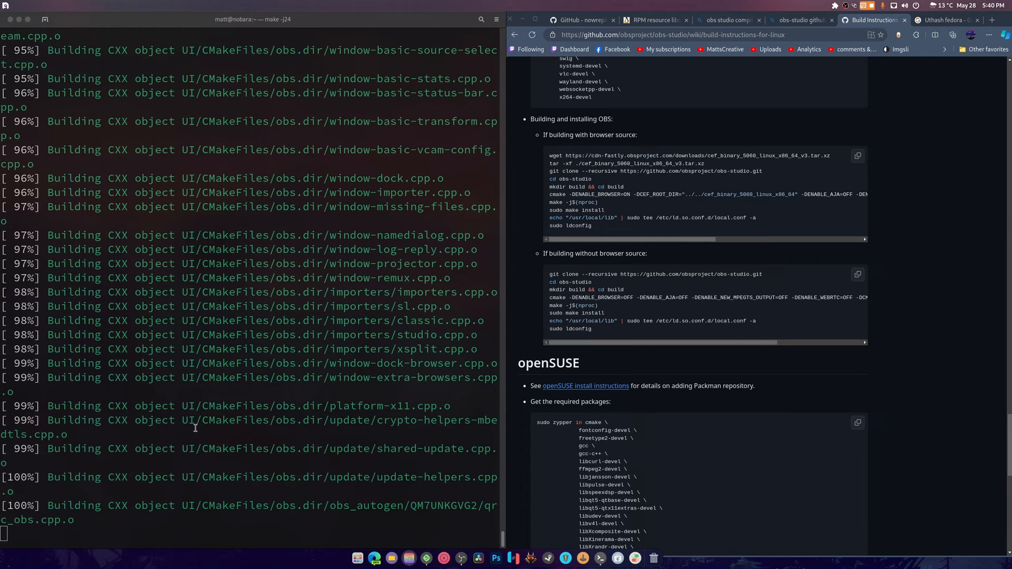
mouse_move(271, 553)
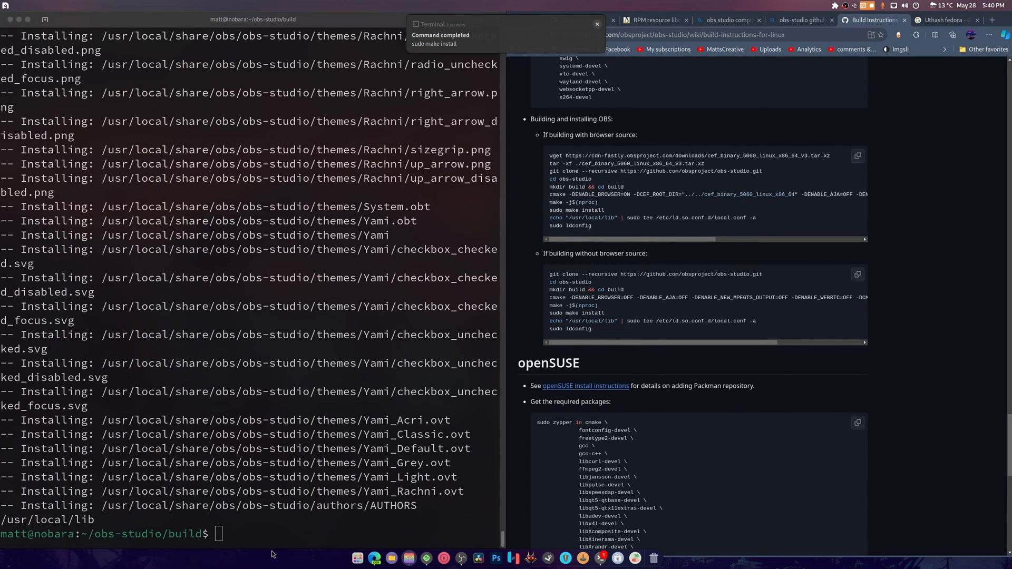
mouse_move(432, 558)
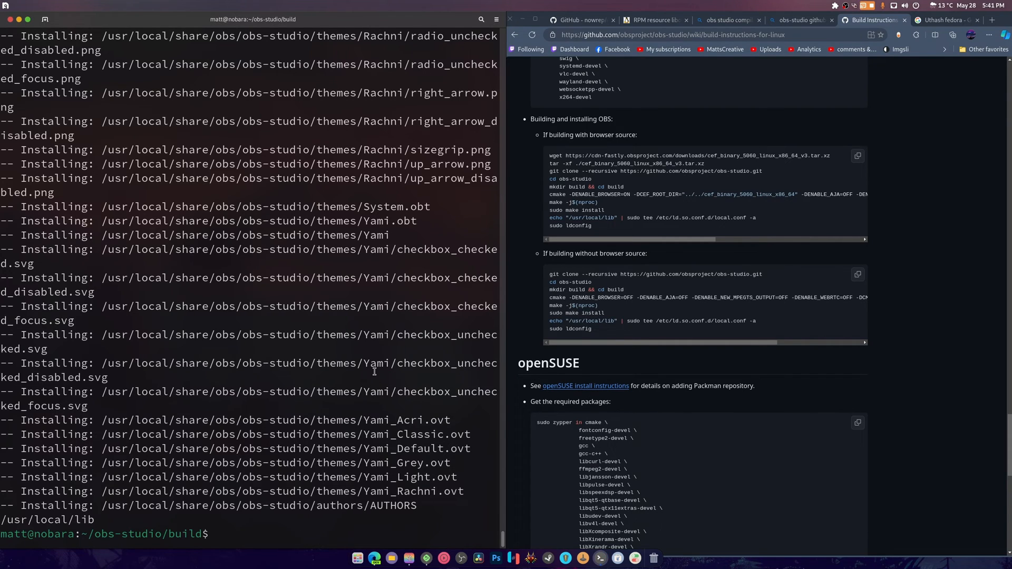
Step: cd into obs-vkcapture and copy the README's cmake -DCMAKE_INSTALL_PREFIX=/usr -DCMAKE_BUILD_TYPE=Release .. command
text(cd)
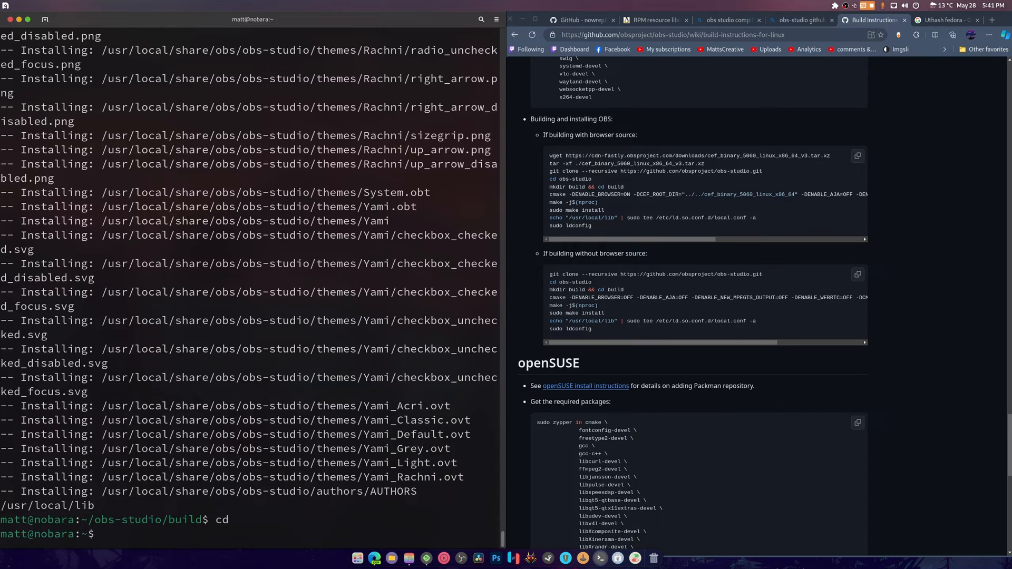
text(cd)
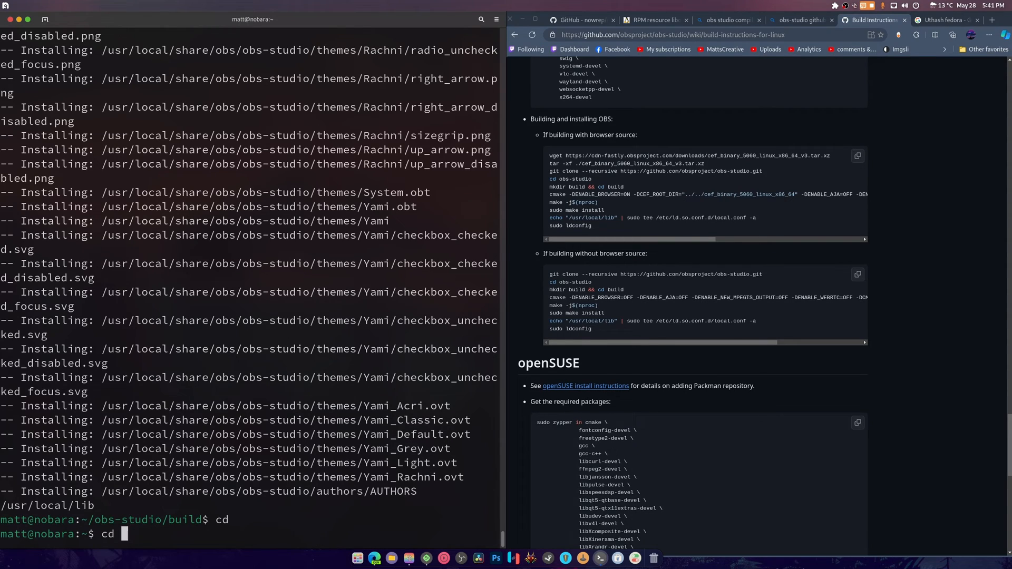
text(obs-)
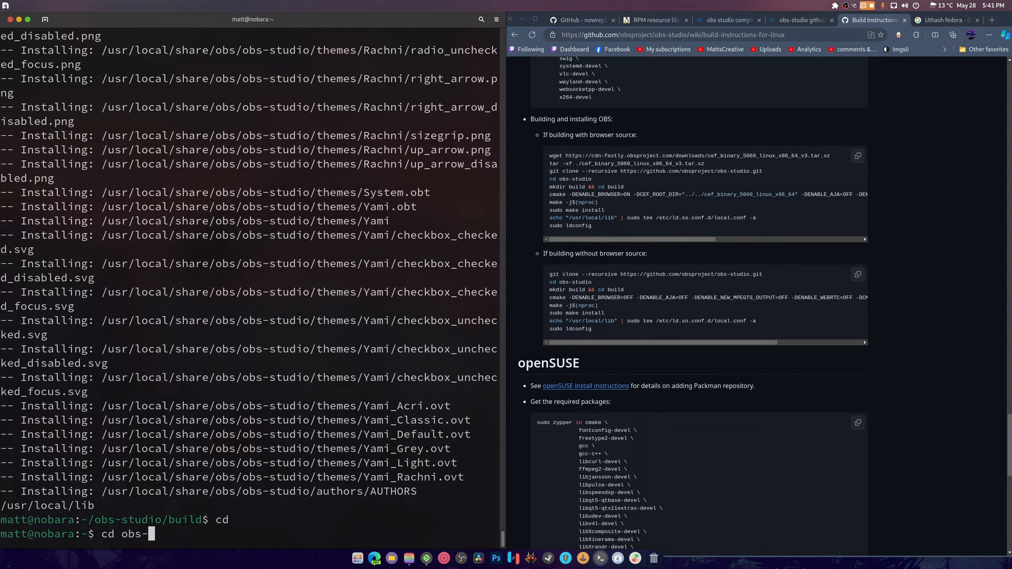
key(Return)
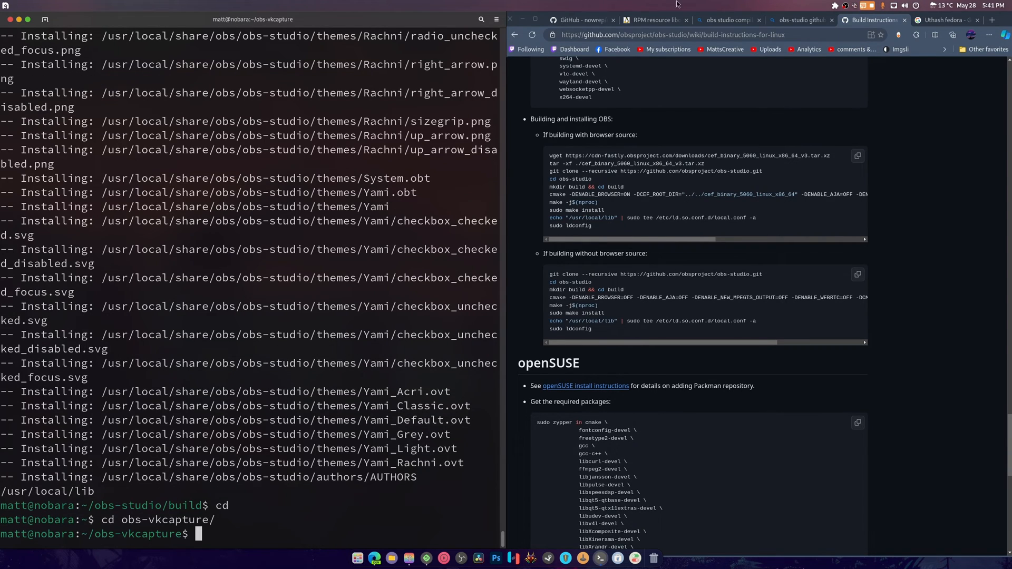
click(577, 20)
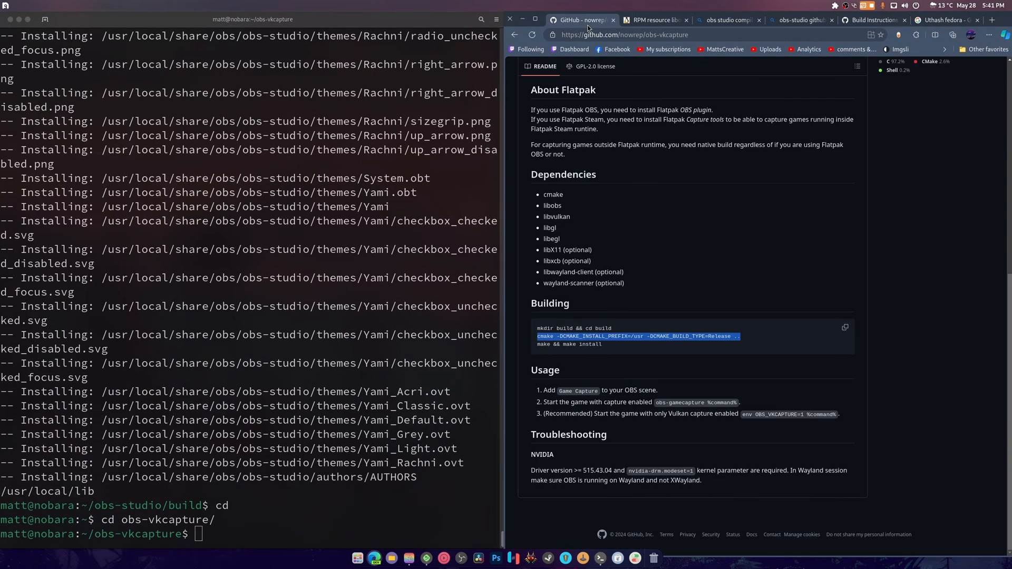
right_click(294, 392)
text(cd build/)
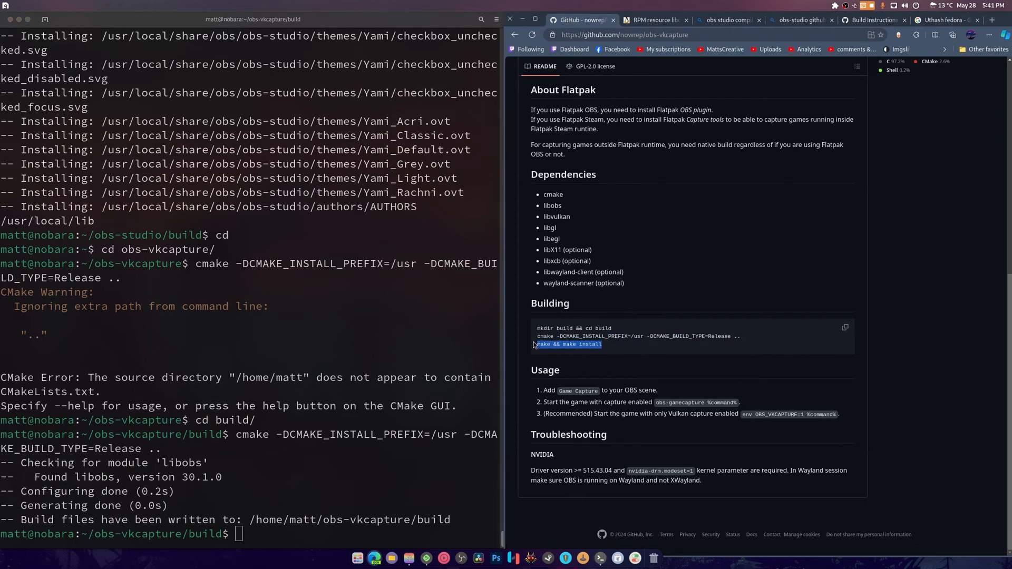
Step: Paste make && make install and correct it to make -j24 && make install, which fails with permission denied
right_click(252, 384)
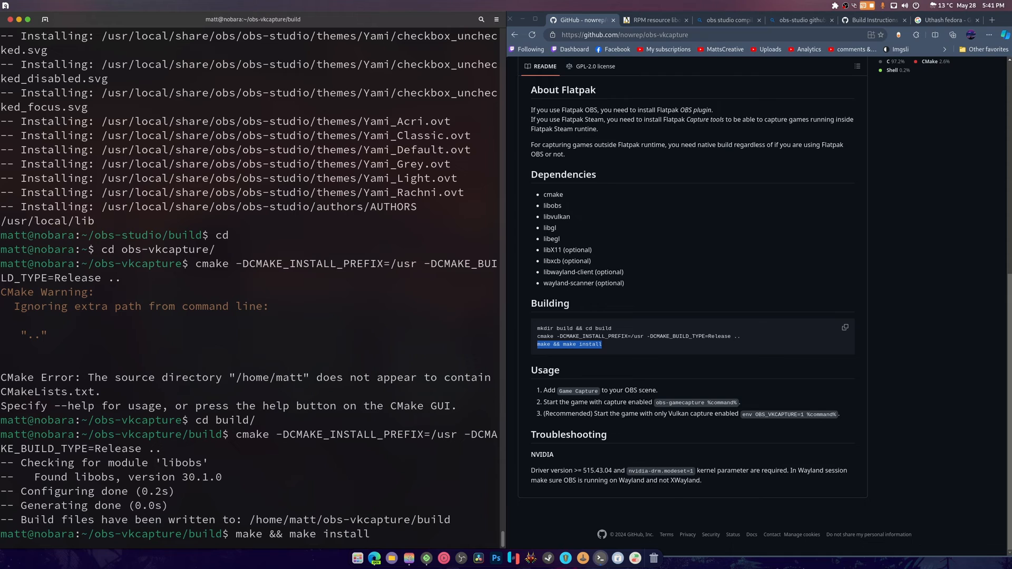
text(j24)
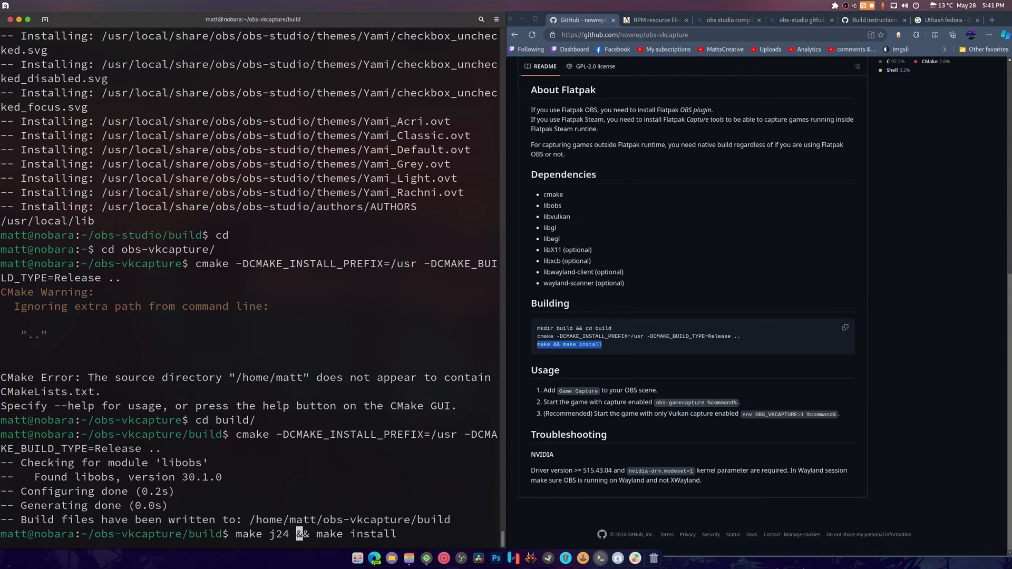
key(Return)
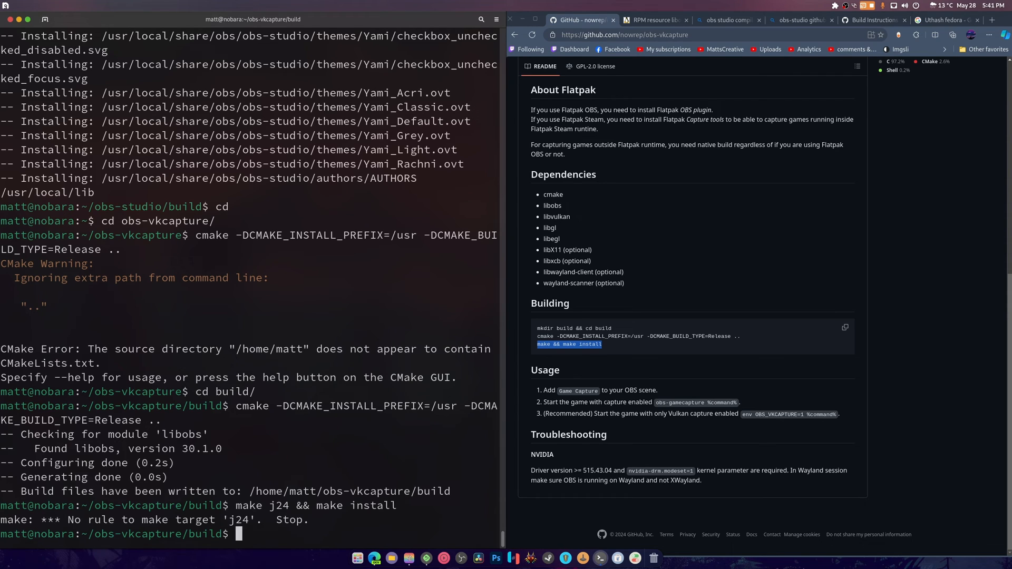
text(make j24 && make install)
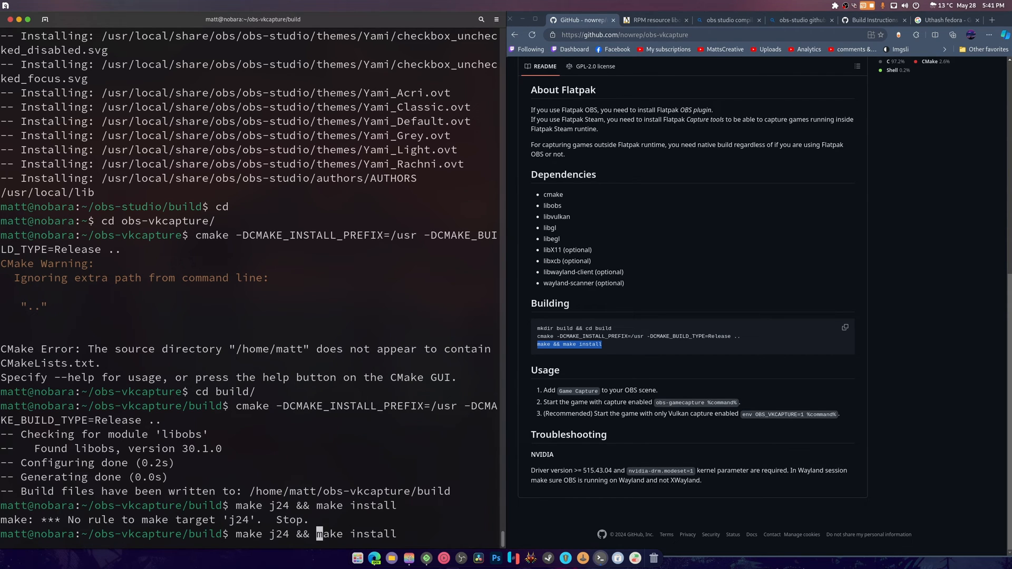
key(Return)
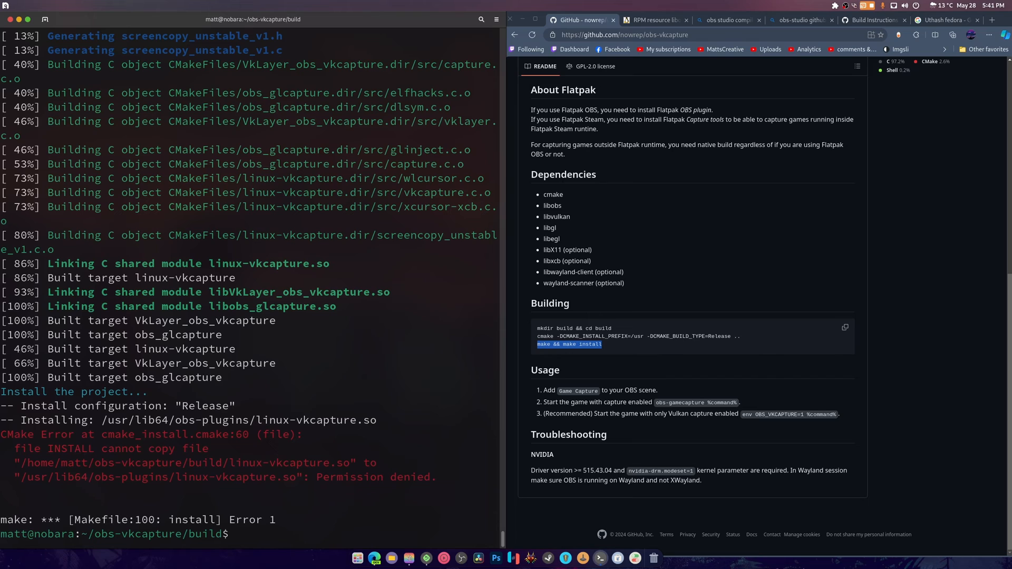
Step: Rerun as make -j24 && sudo make install to install obs-vkcapture into system paths
text(make -j24 && make install)
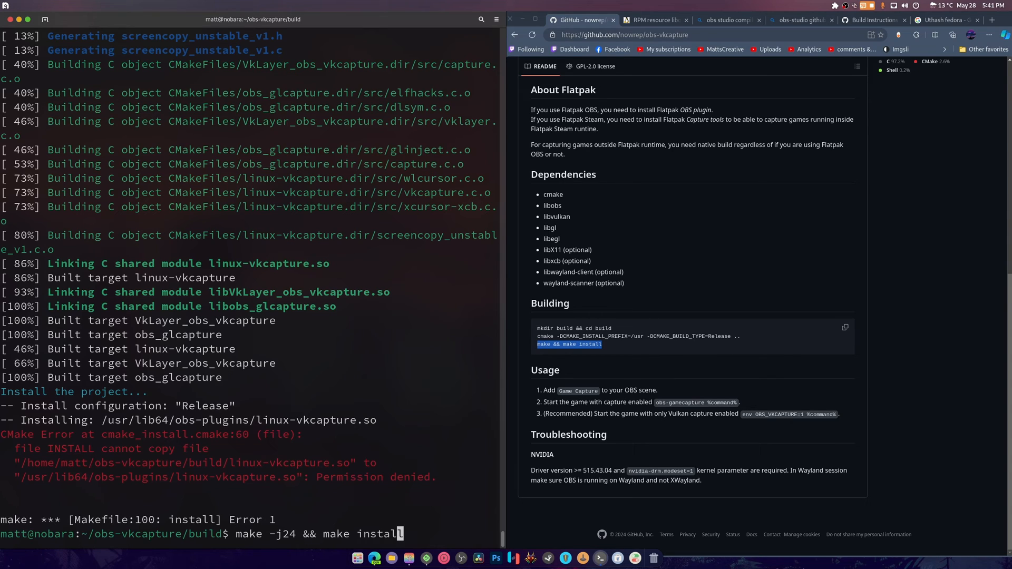
text(sduo)
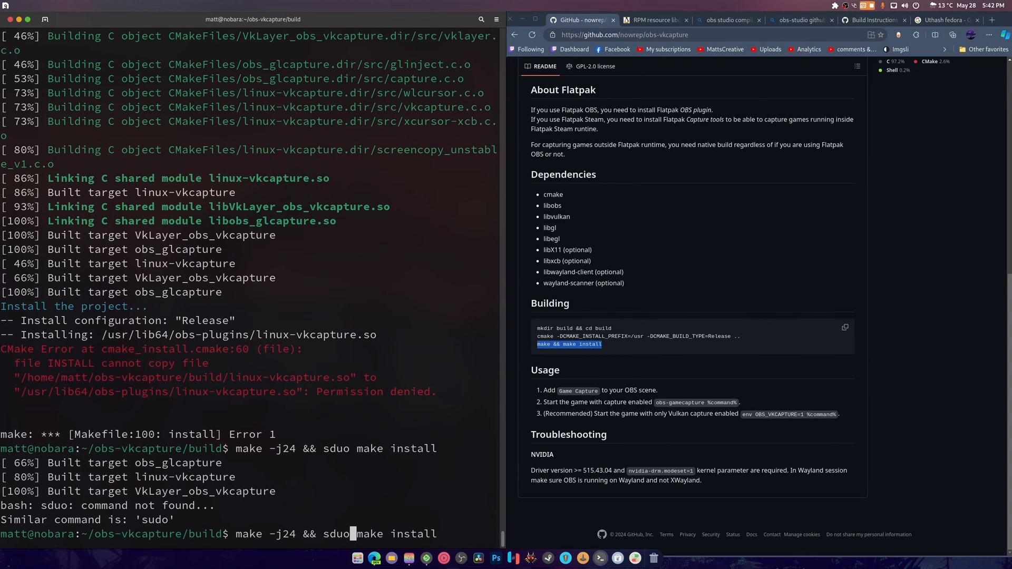
text(sudo)
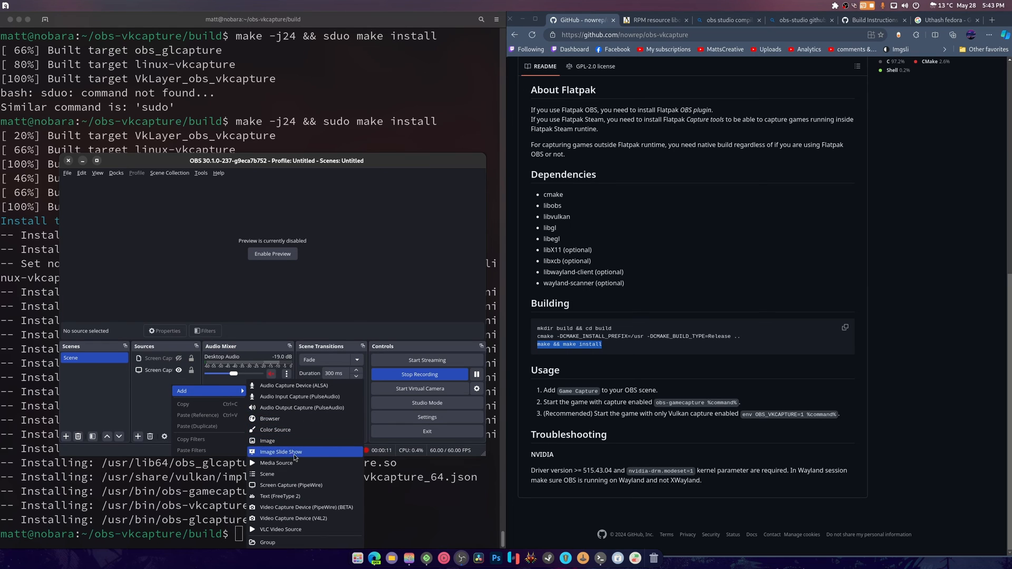
mouse_move(310, 510)
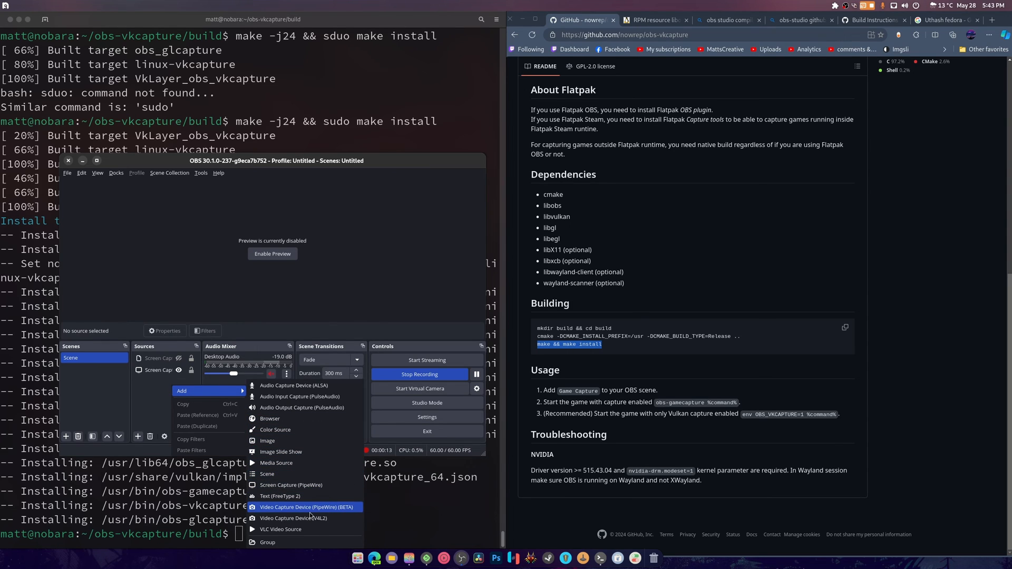
mouse_move(308, 542)
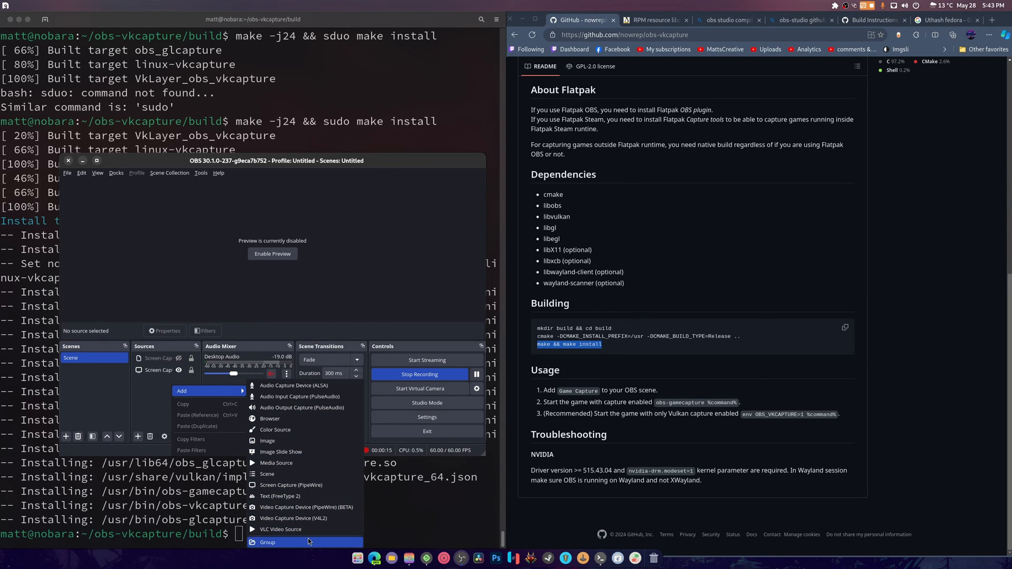
mouse_move(309, 507)
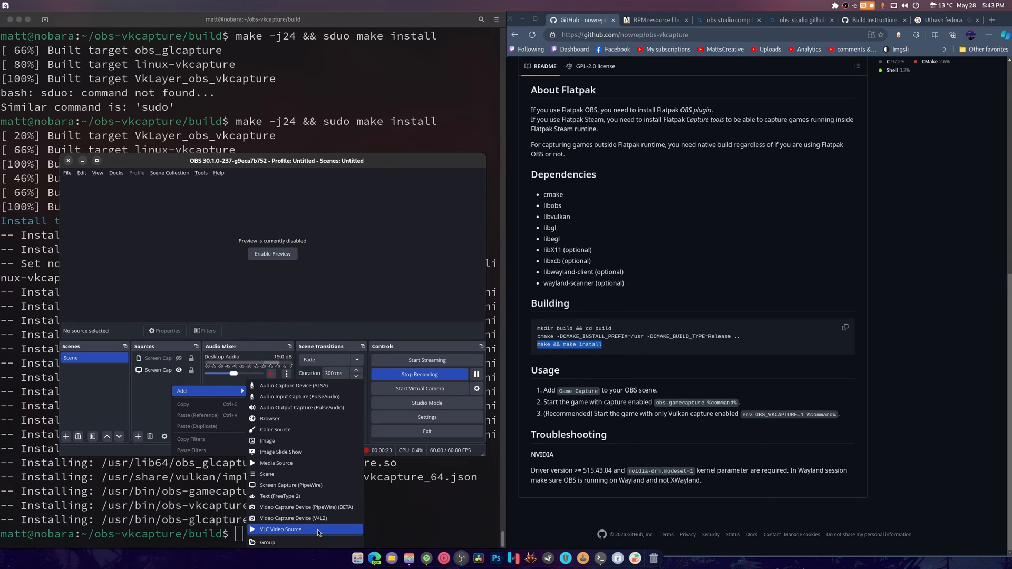
mouse_move(295, 463)
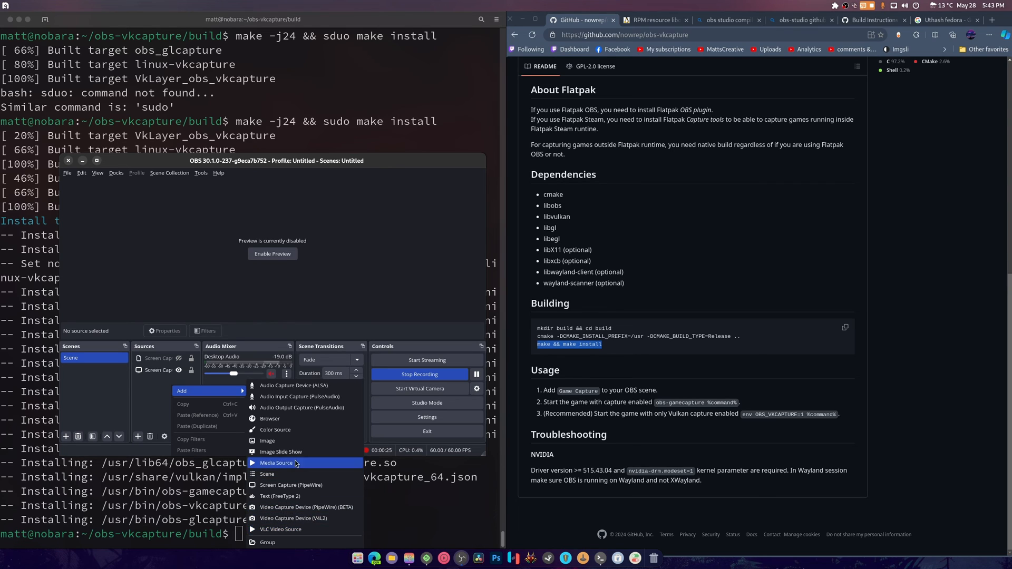
mouse_move(313, 488)
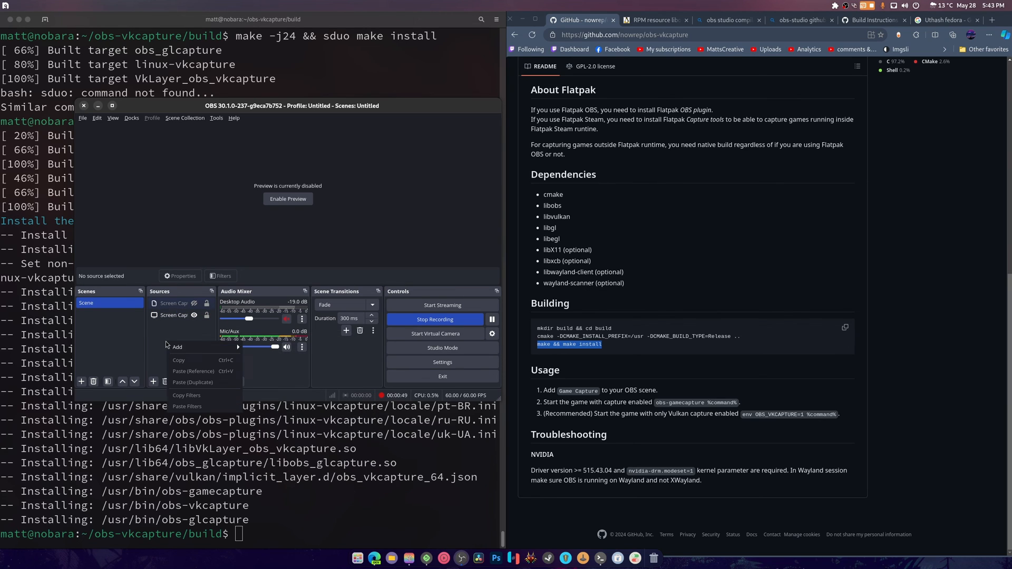
mouse_move(177, 347)
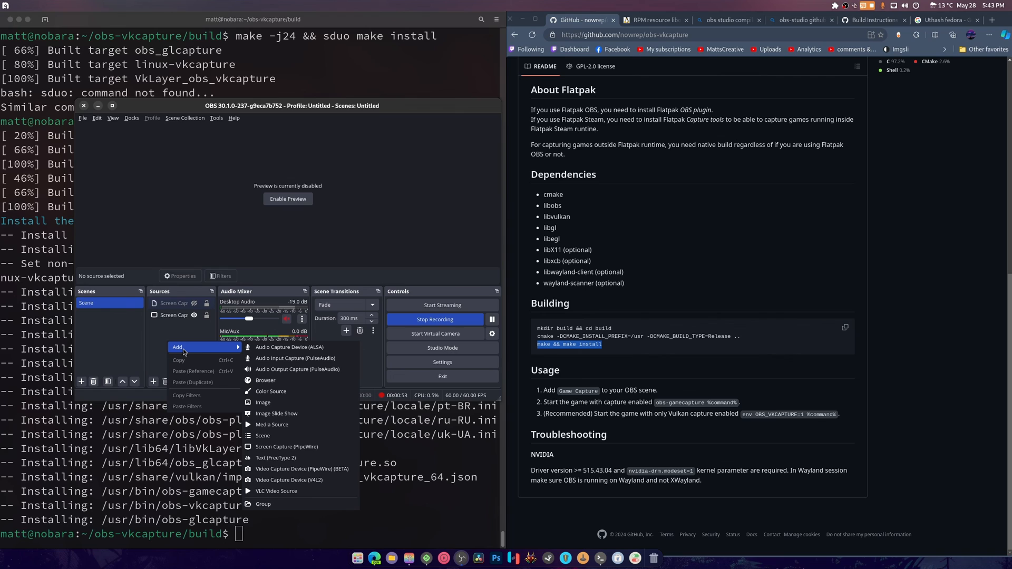
mouse_move(163, 349)
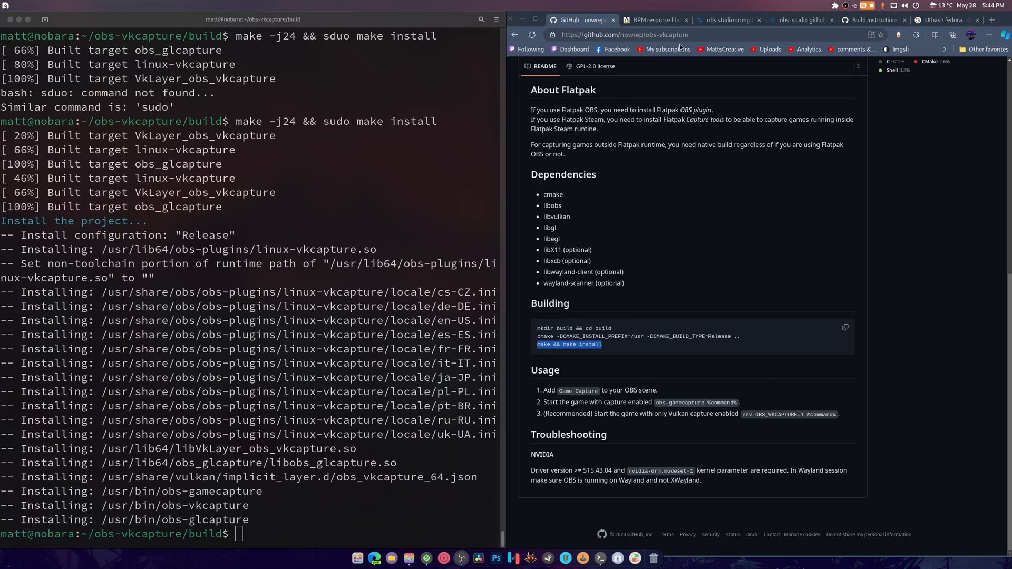
mouse_move(766, 268)
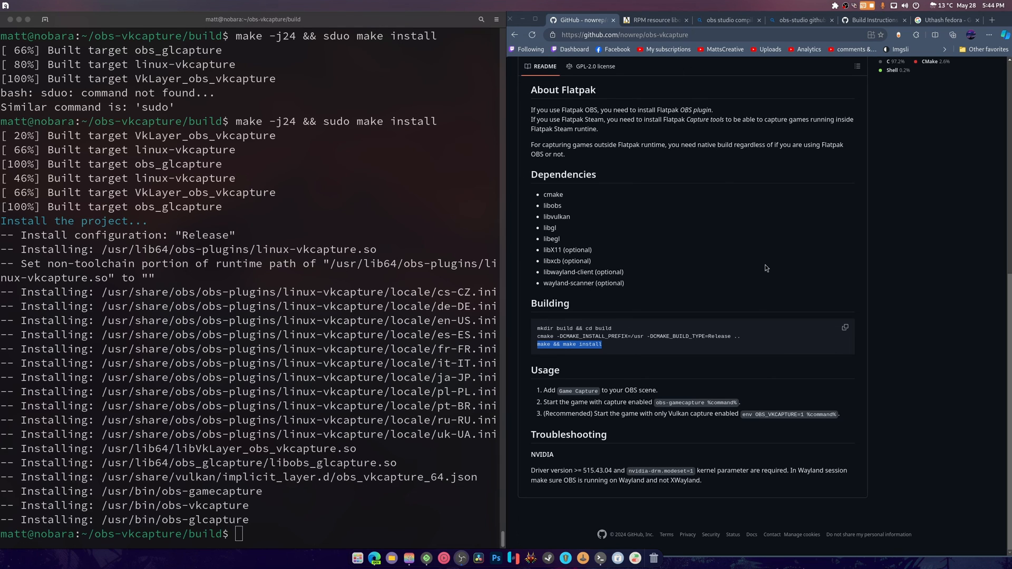
mouse_move(768, 259)
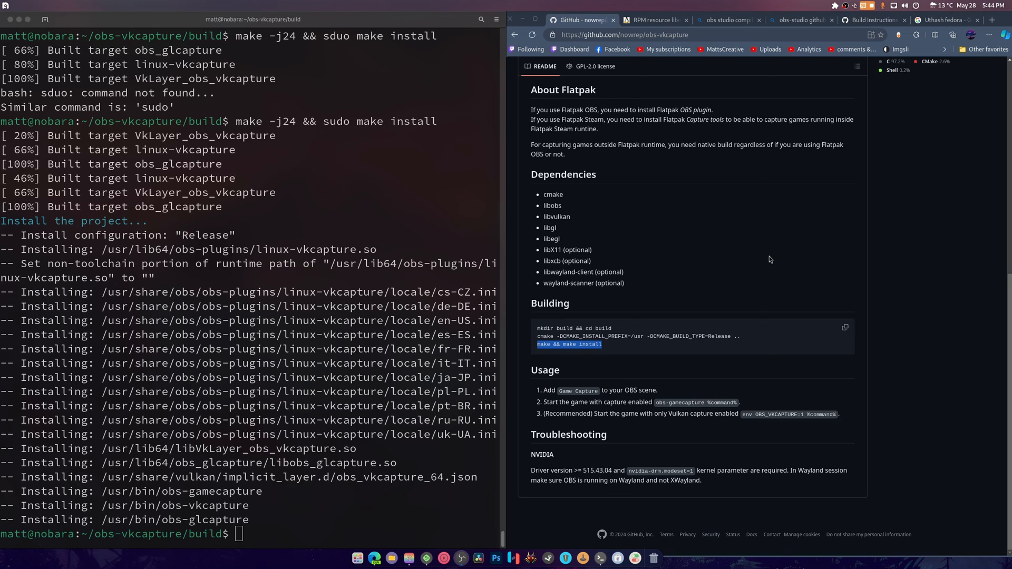
mouse_move(768, 260)
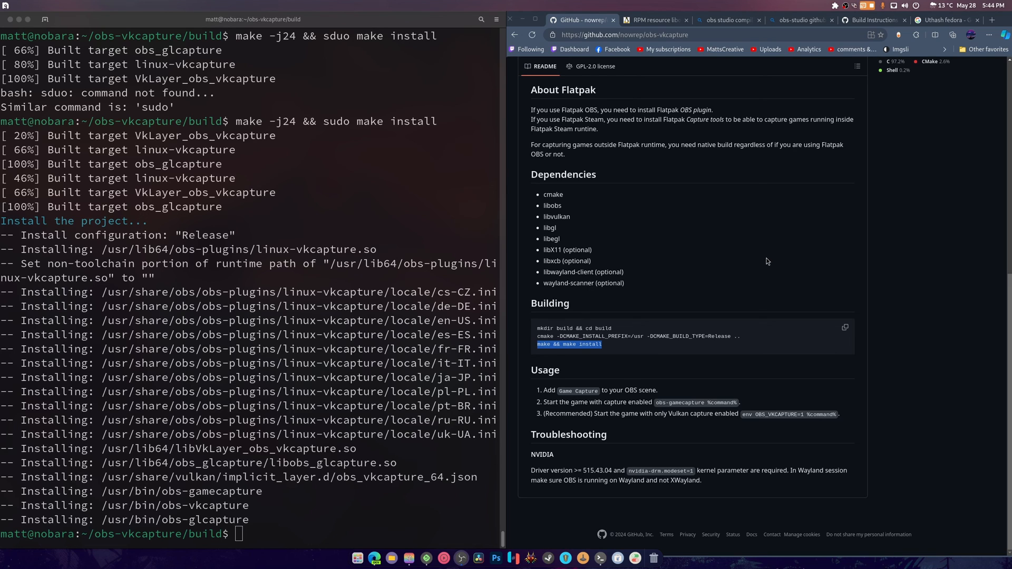
mouse_move(671, 146)
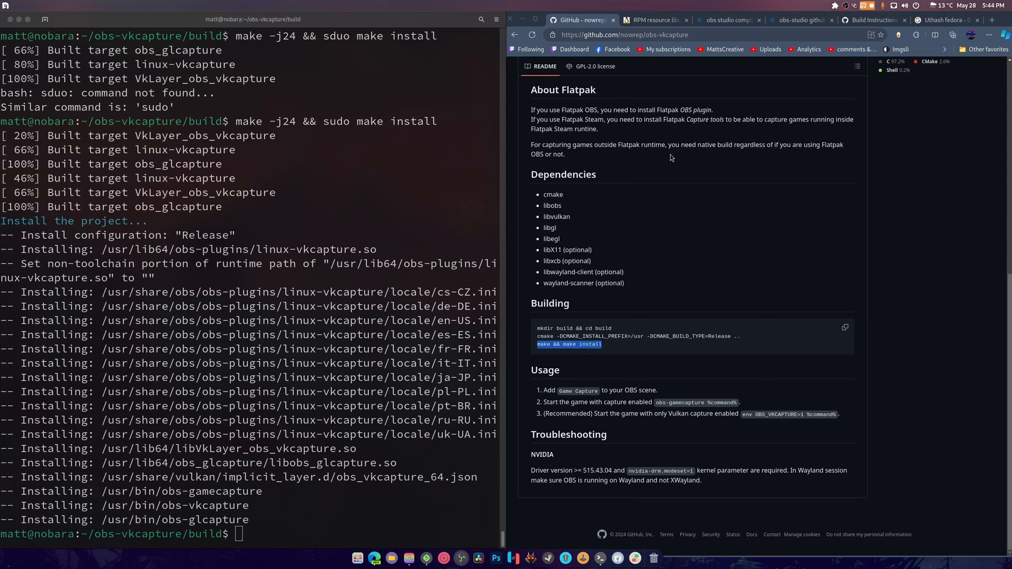
mouse_move(668, 164)
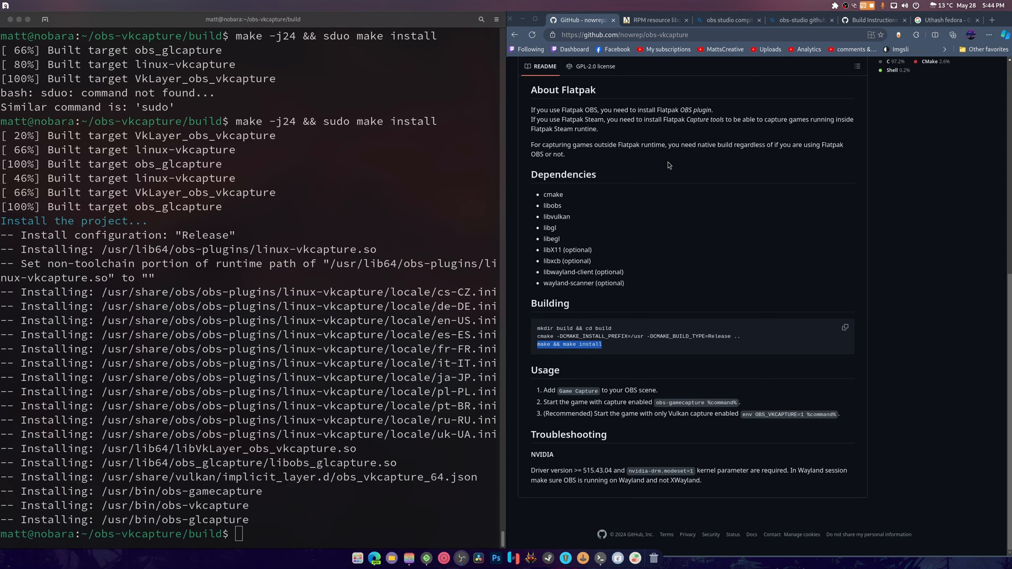
mouse_move(668, 159)
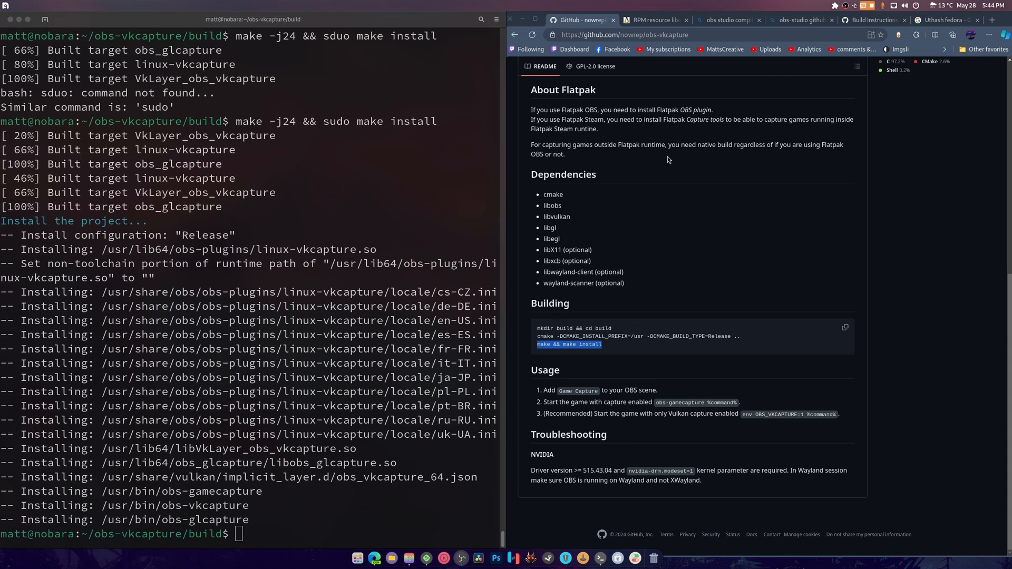
mouse_move(665, 161)
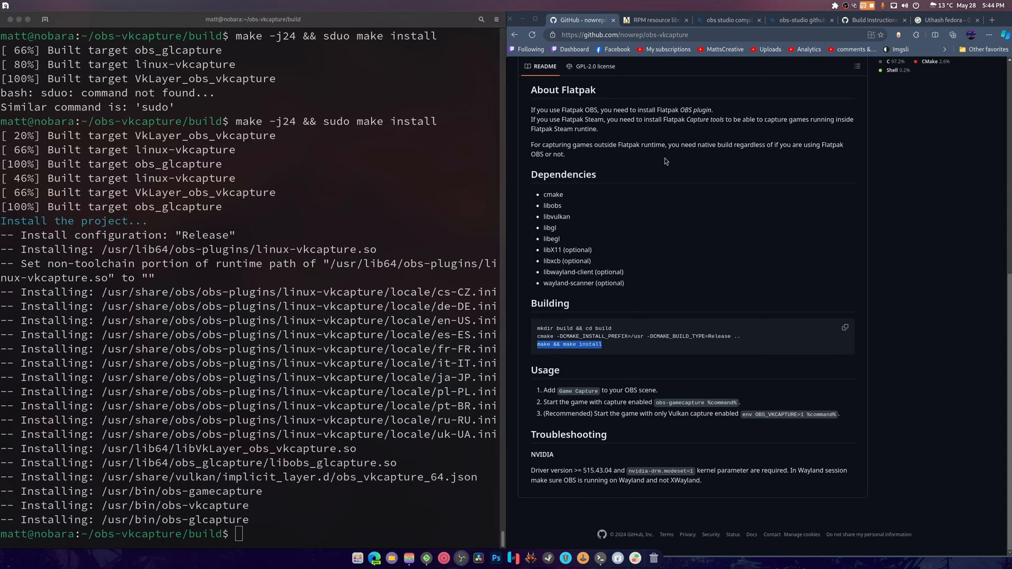
mouse_move(658, 166)
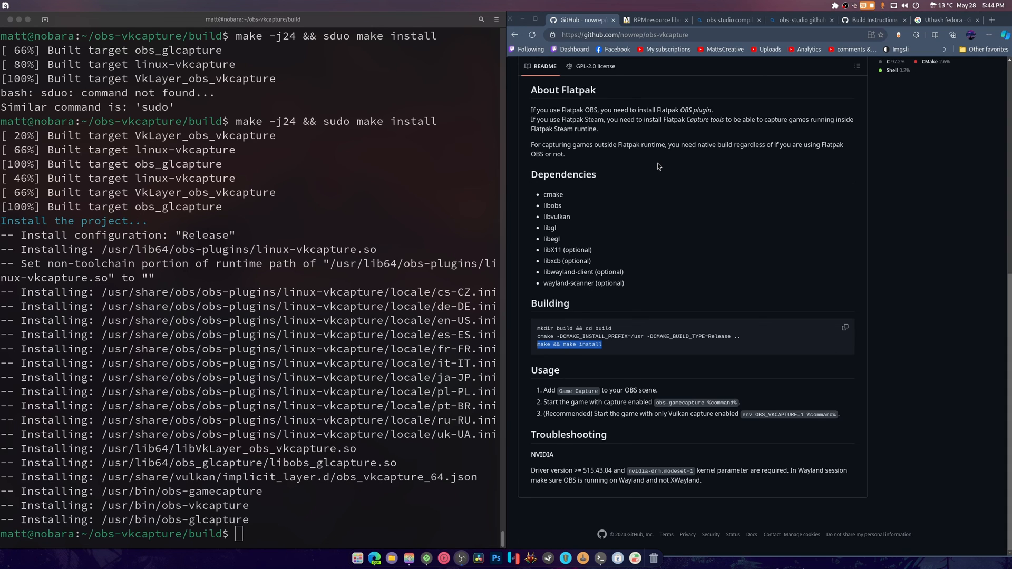